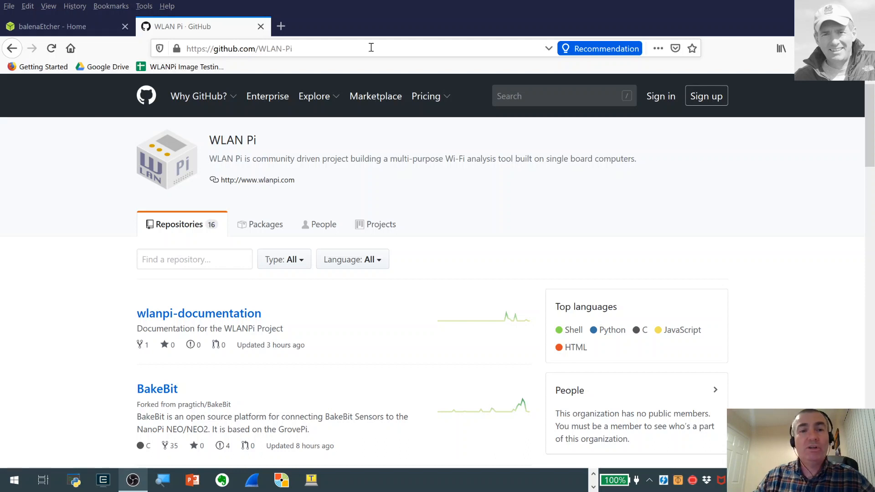
mouse_move(271, 62)
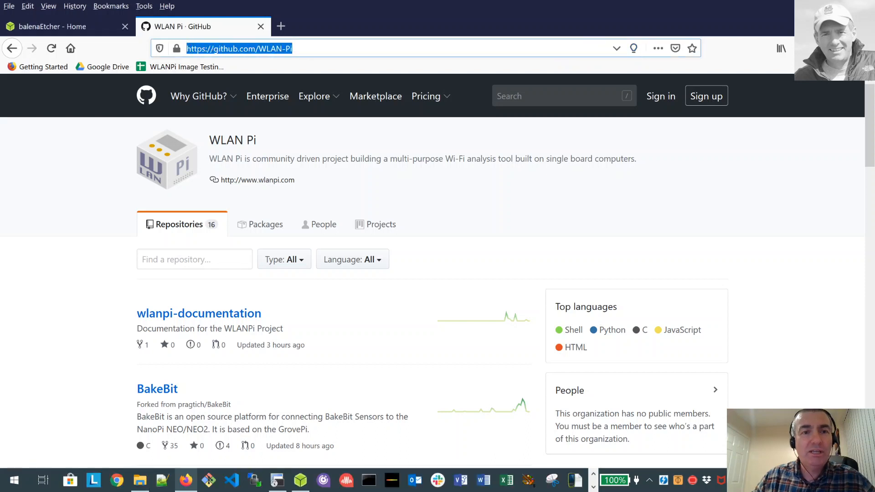
mouse_move(365, 52)
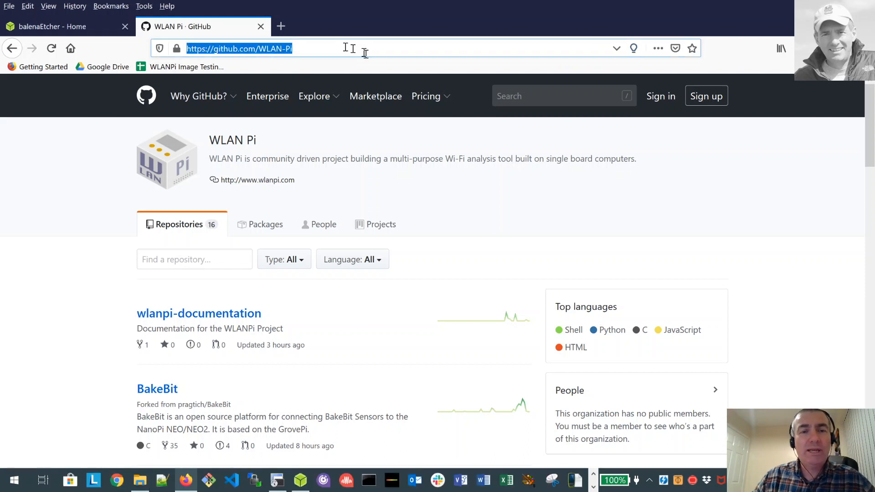
Step: Browse the WLAN-Pi organization page, scrolling through its repositories list
click(364, 48)
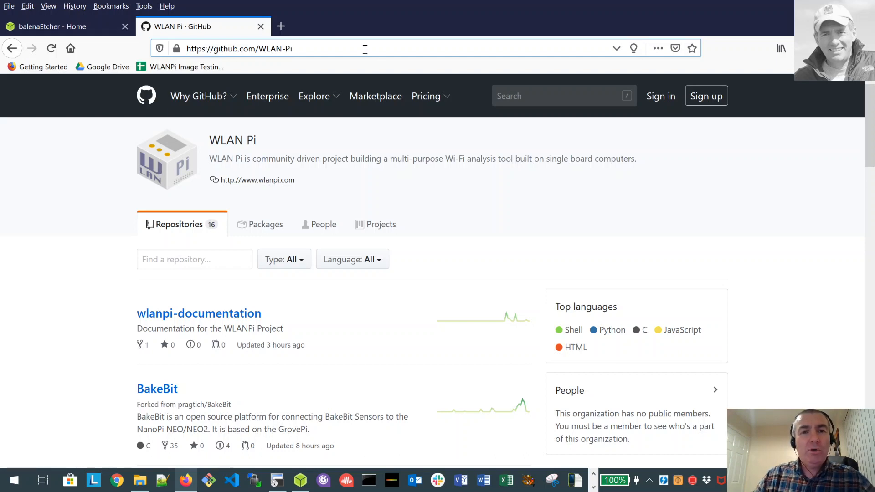
mouse_move(441, 266)
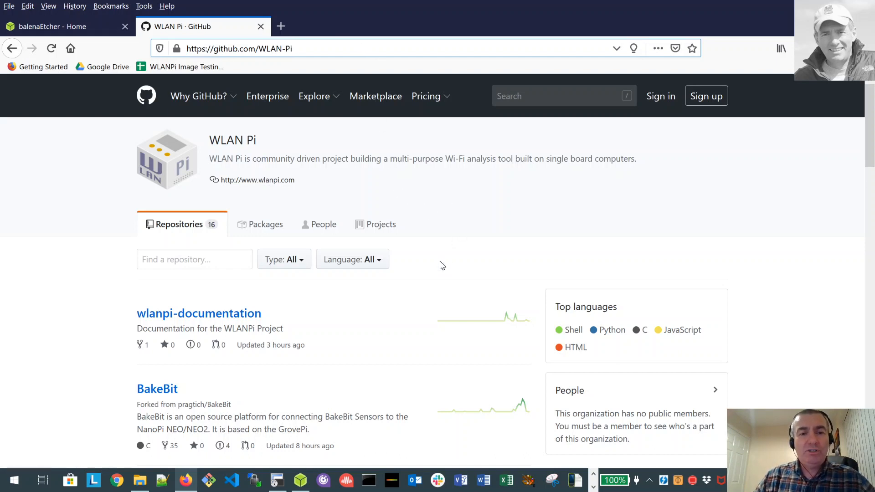
mouse_move(450, 253)
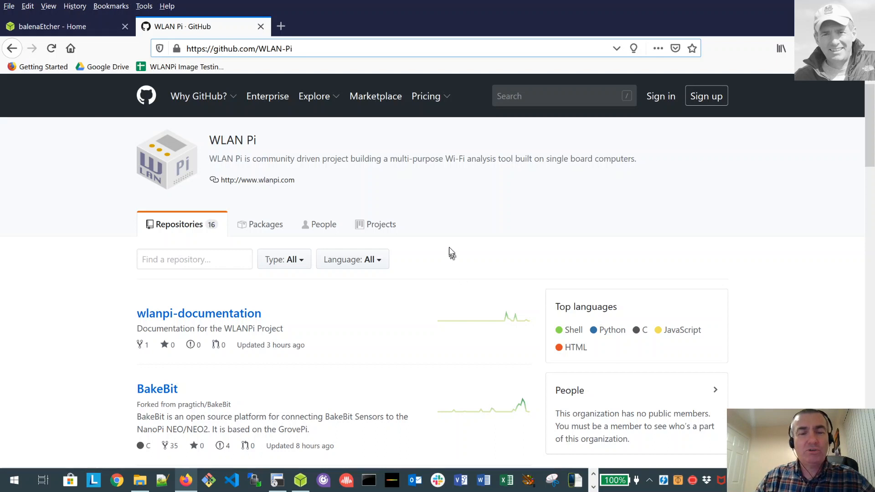
scroll(down, 3)
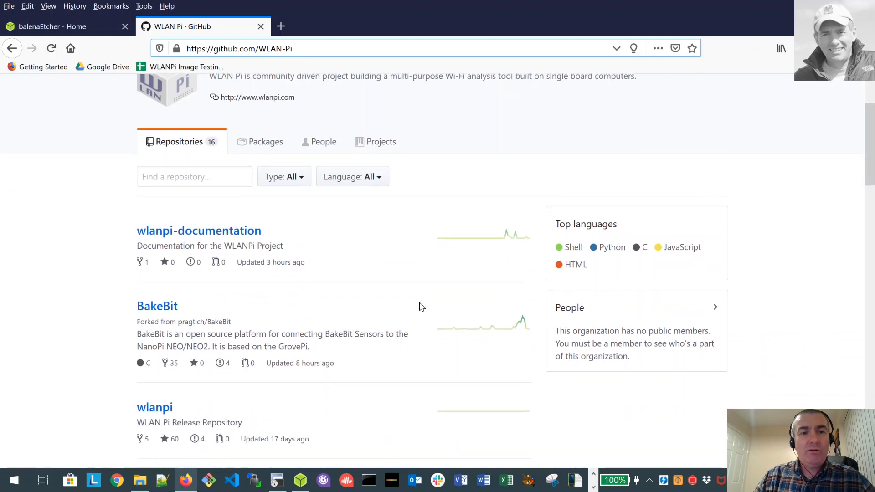
scroll(down, 3)
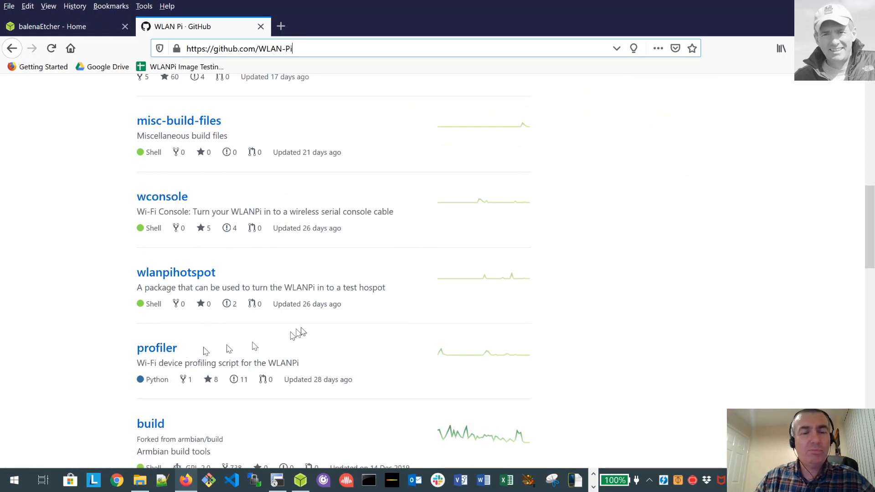
mouse_move(607, 273)
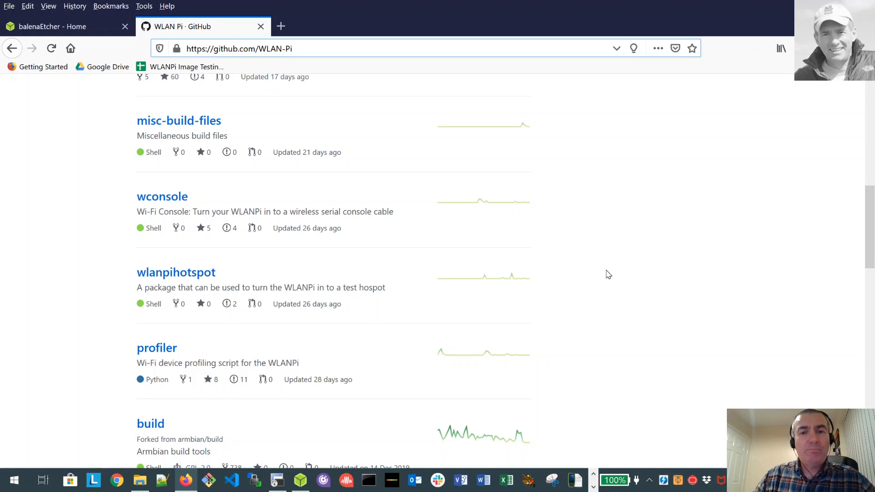
scroll(up, 3)
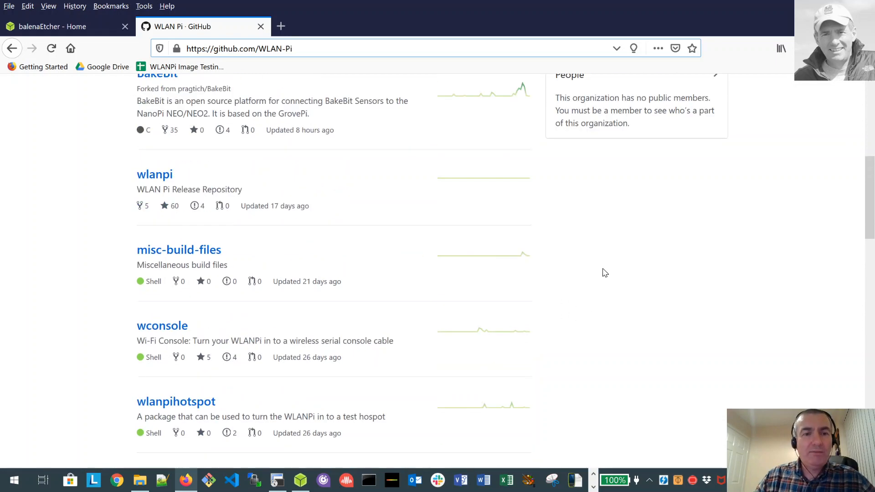
scroll(up, 3)
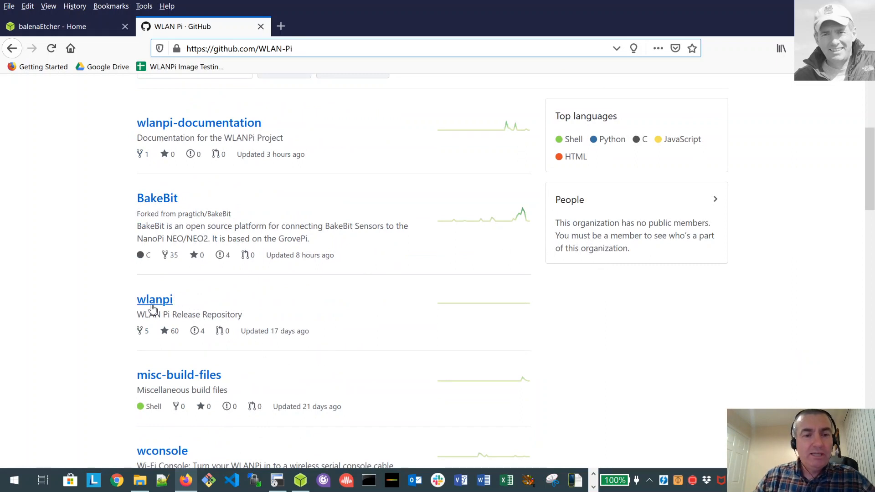
mouse_move(144, 319)
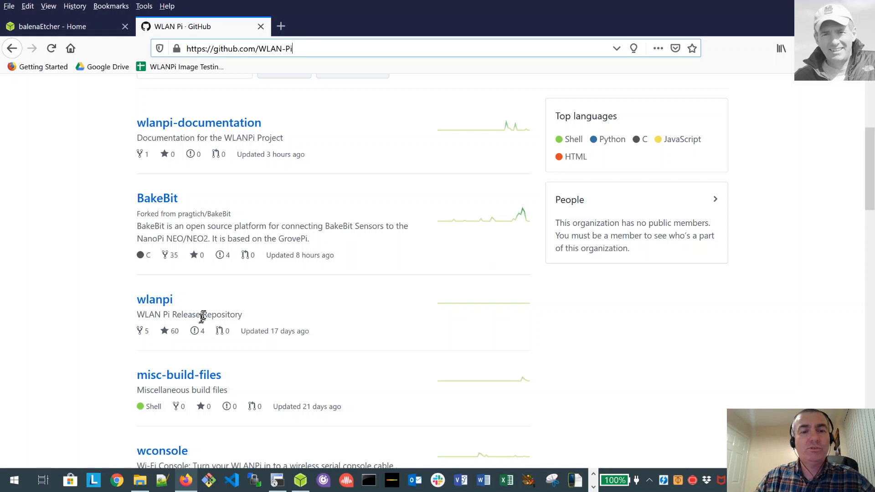
mouse_move(203, 313)
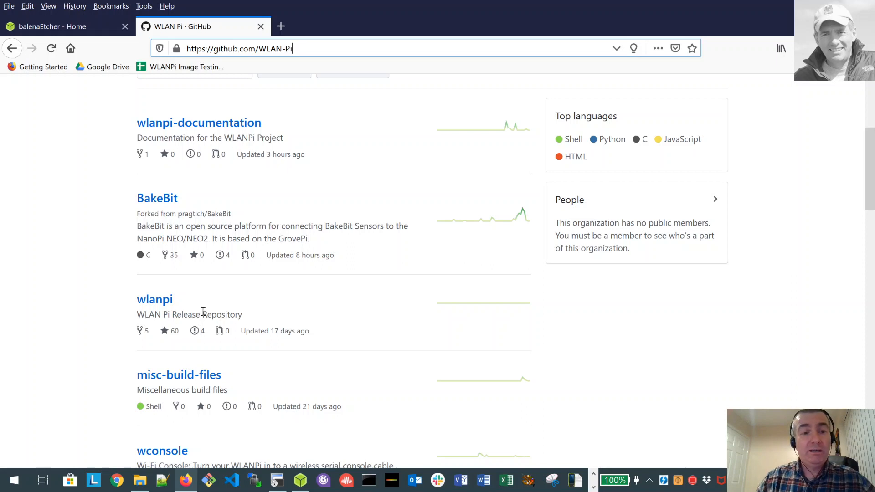
Step: Open the wlanpi release repository and skim its README describing the WLAN Pi
click(154, 299)
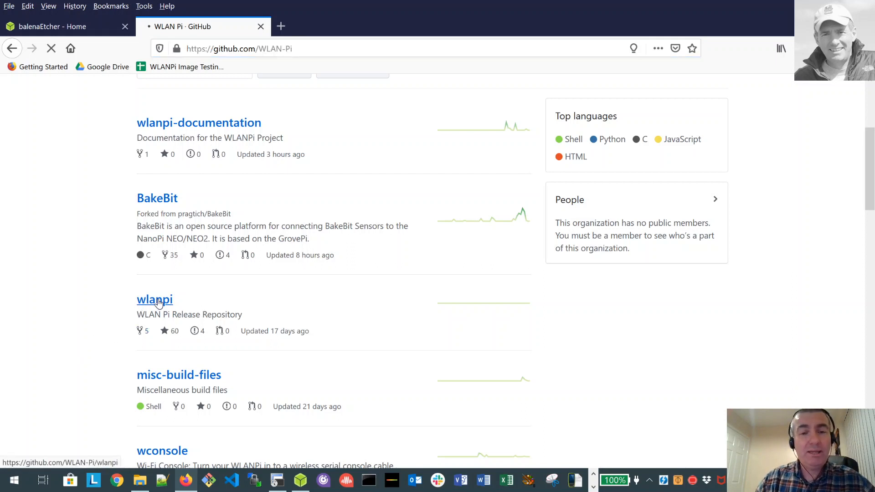
click(154, 300)
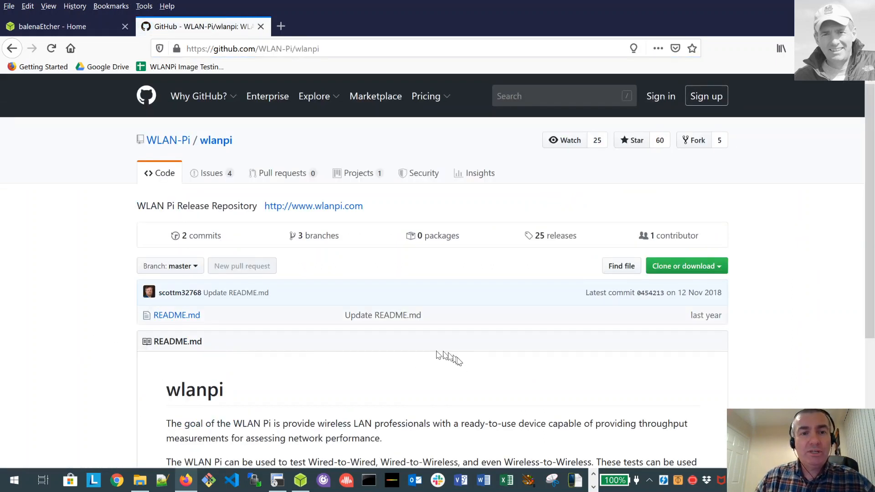
scroll(down, 3)
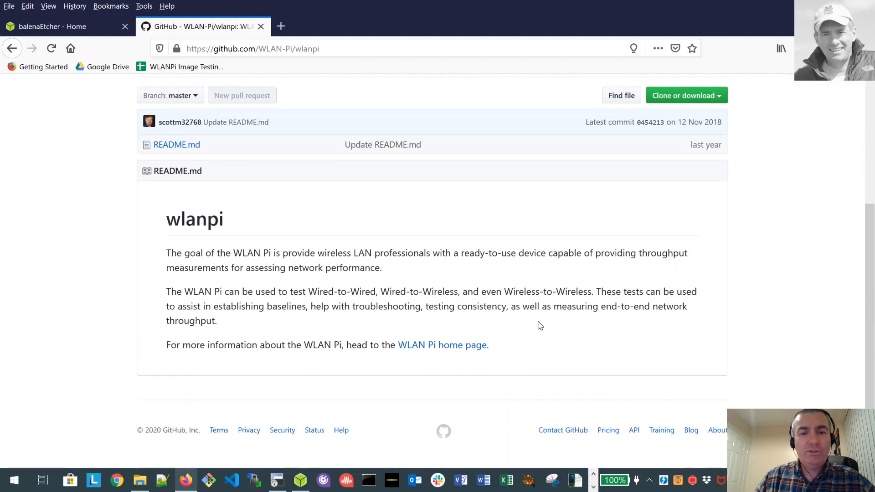
scroll(up, 3)
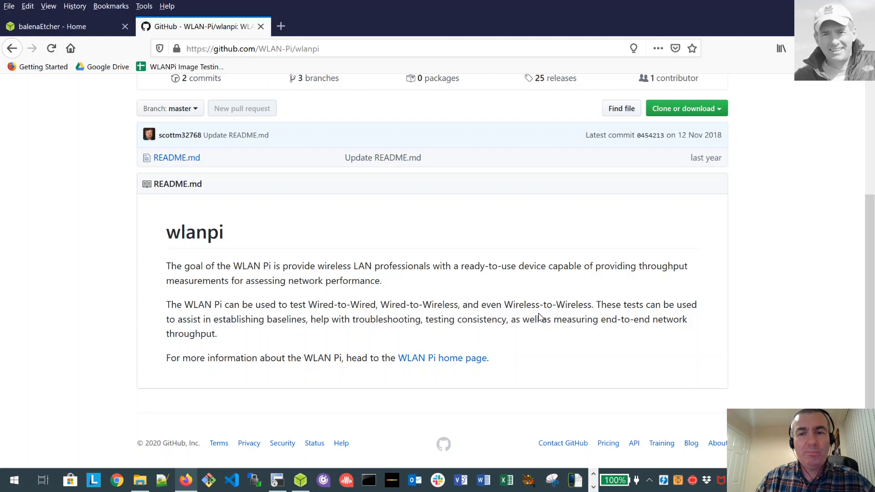
scroll(up, 3)
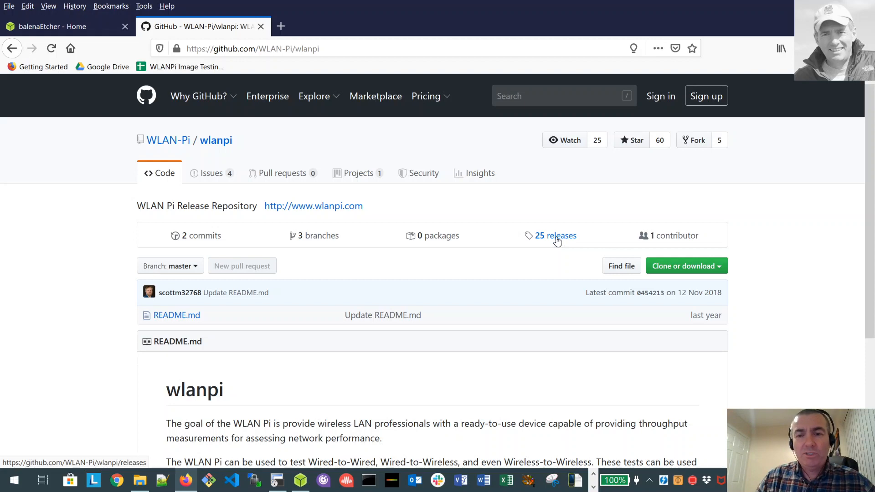
Step: Open the 25 releases list and read through the WLAN Pi 1.9.0 latest release notes
click(555, 235)
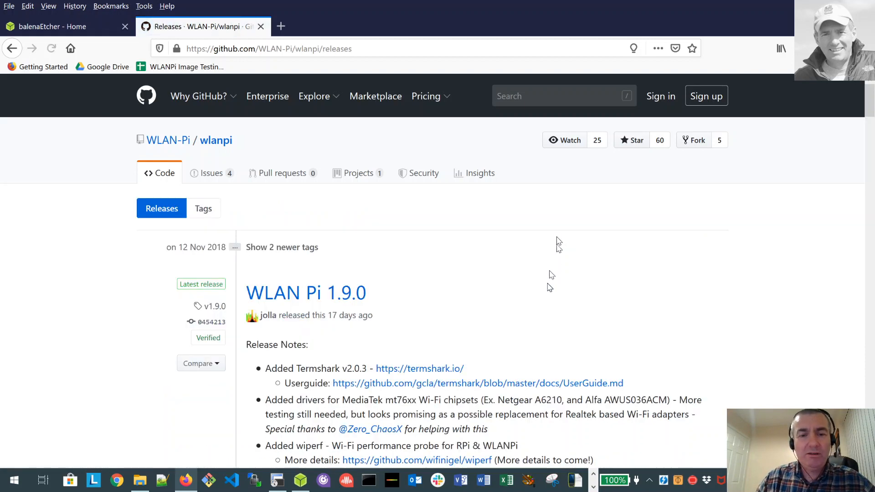
scroll(down, 3)
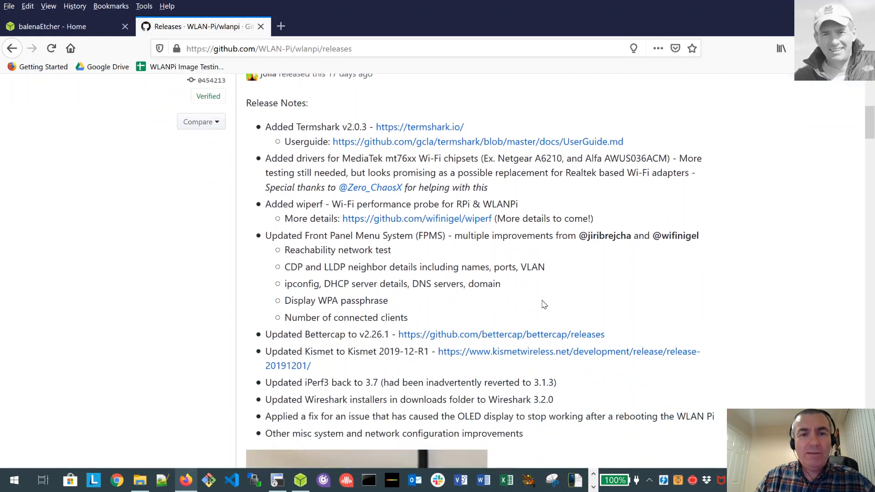
scroll(down, 3)
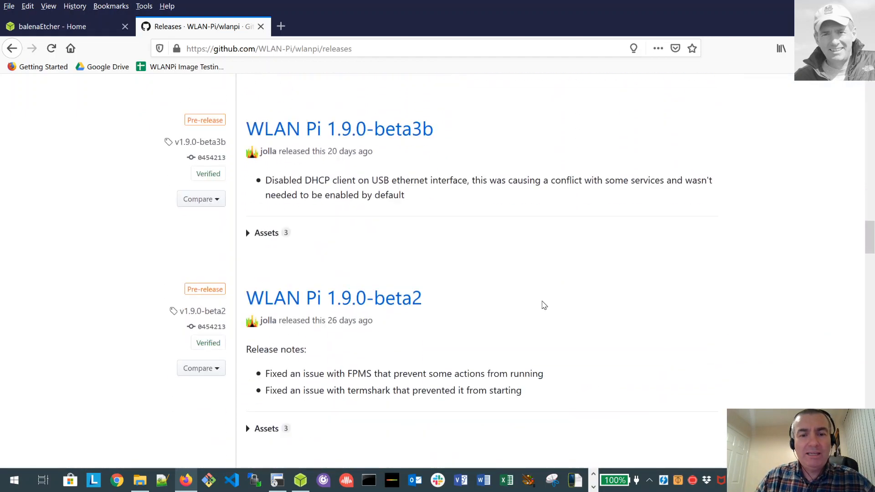
scroll(down, 3)
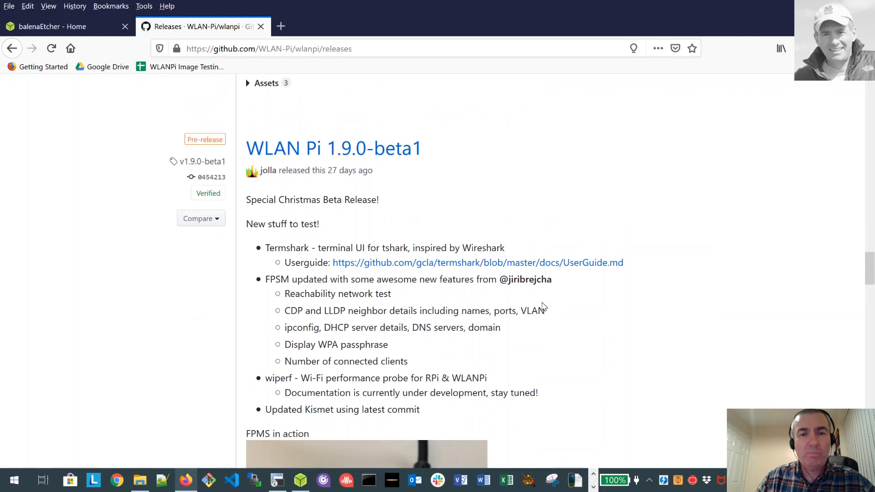
scroll(down, 3)
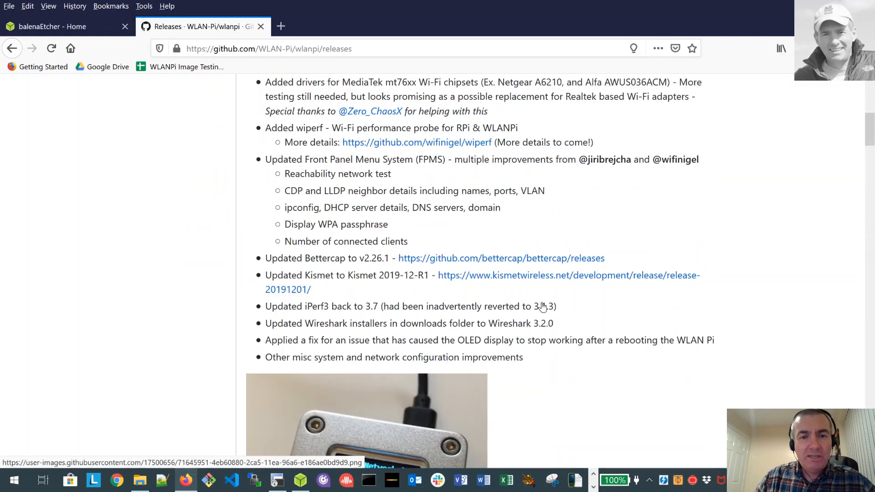
scroll(up, 3)
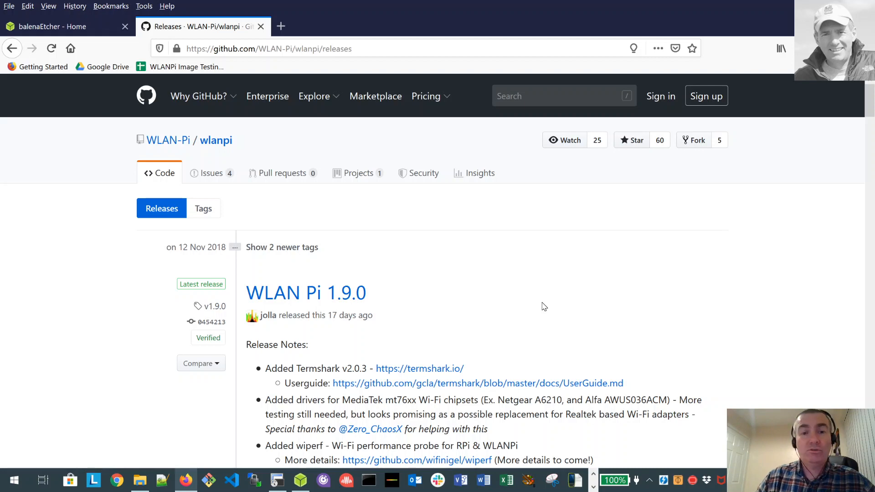
scroll(down, 3)
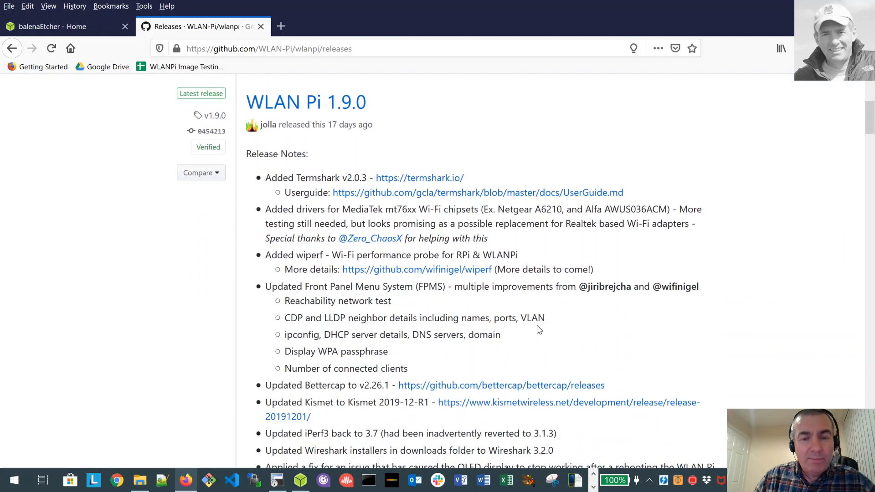
scroll(down, 3)
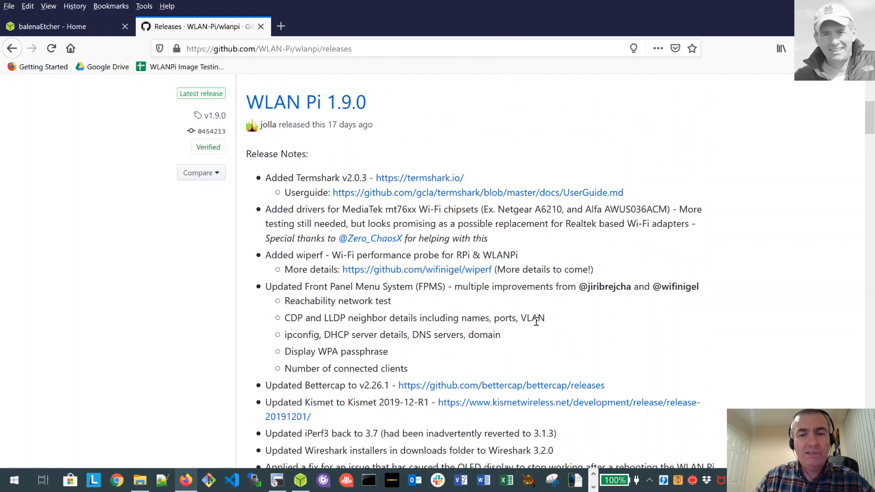
Step: Scroll down to the WLAN Pi 1.9.0 Assets with the 1.74 GB wlanpi_1.9.0.official.zip
scroll(down, 3)
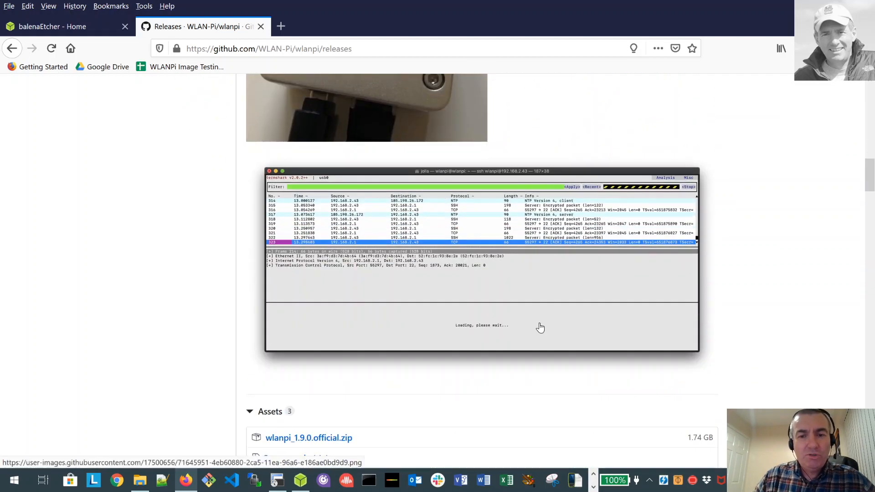
scroll(down, 3)
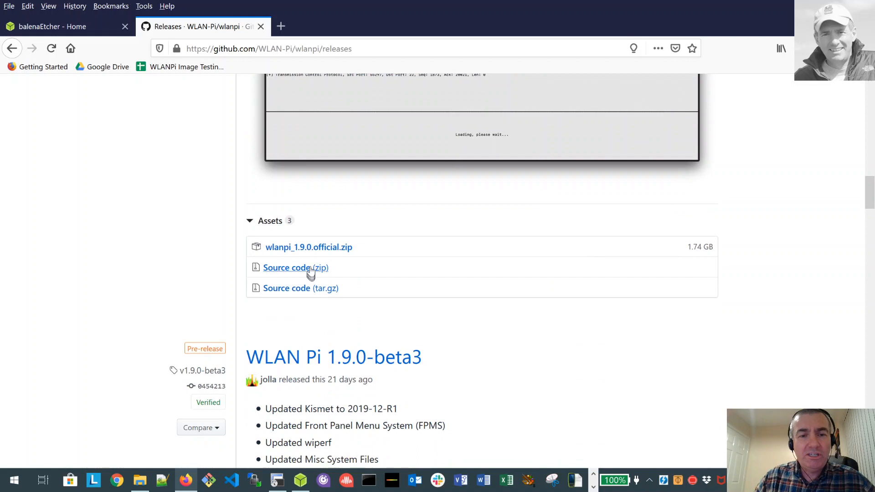
mouse_move(310, 251)
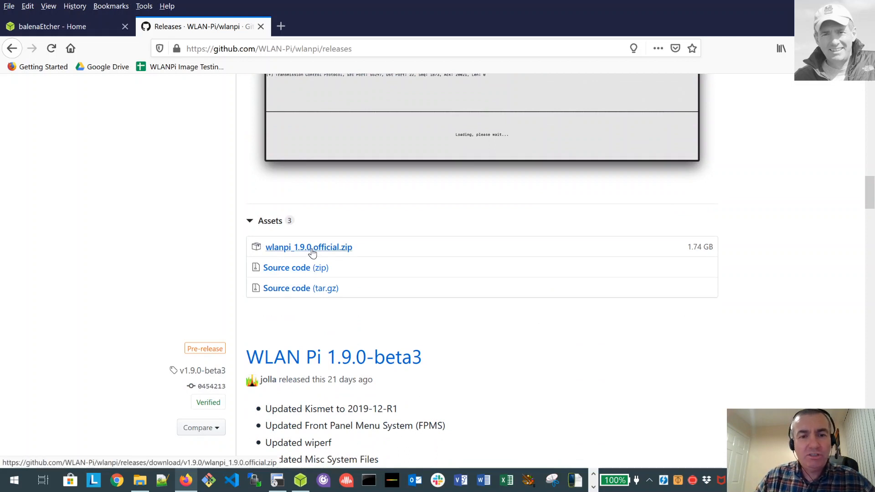
mouse_move(325, 251)
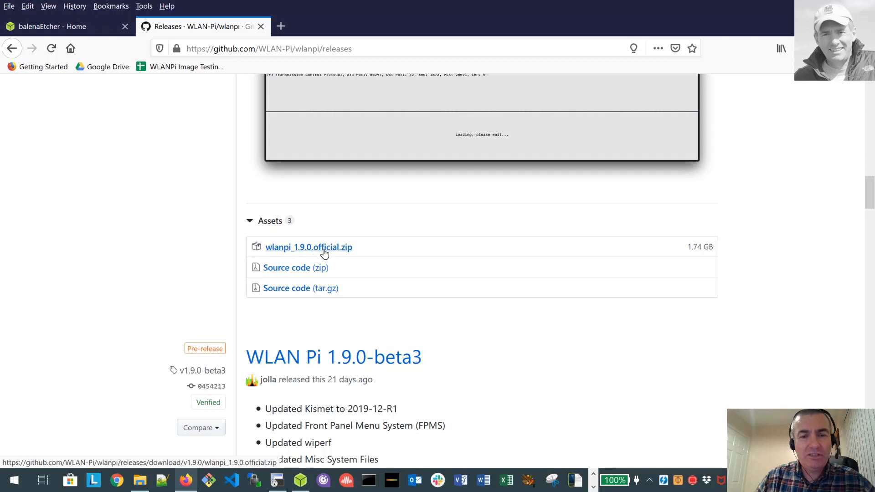
mouse_move(342, 254)
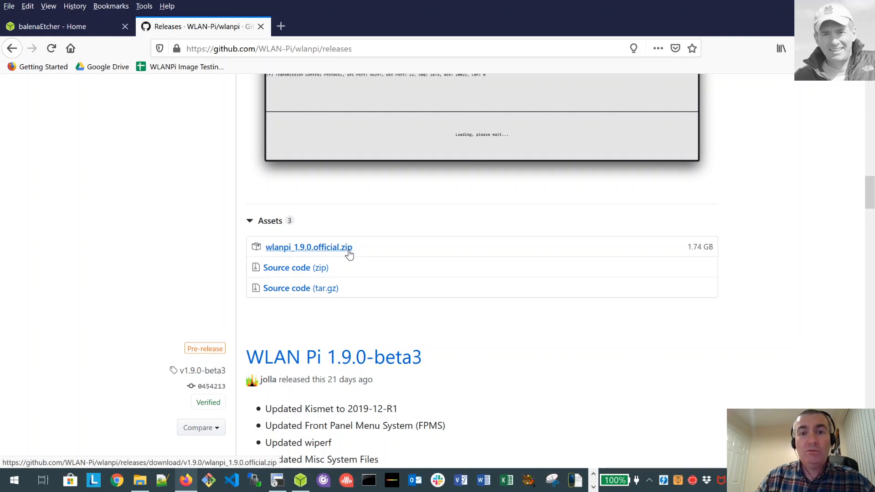
mouse_move(693, 256)
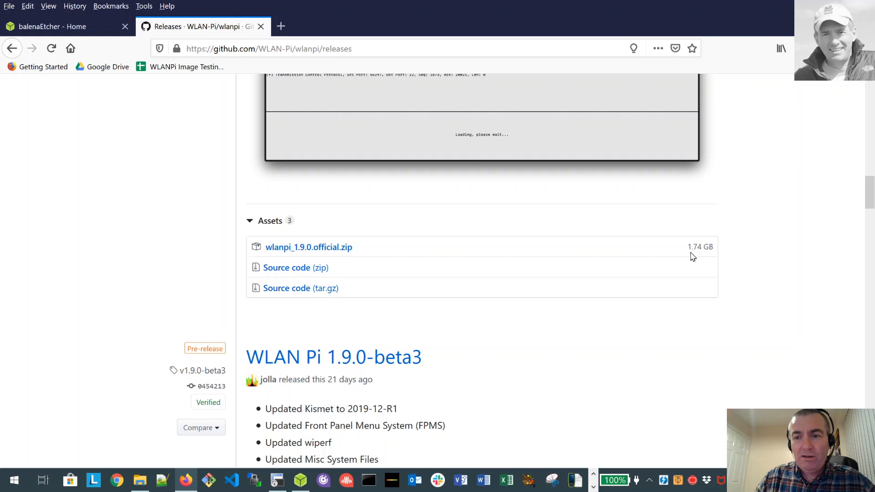
mouse_move(409, 263)
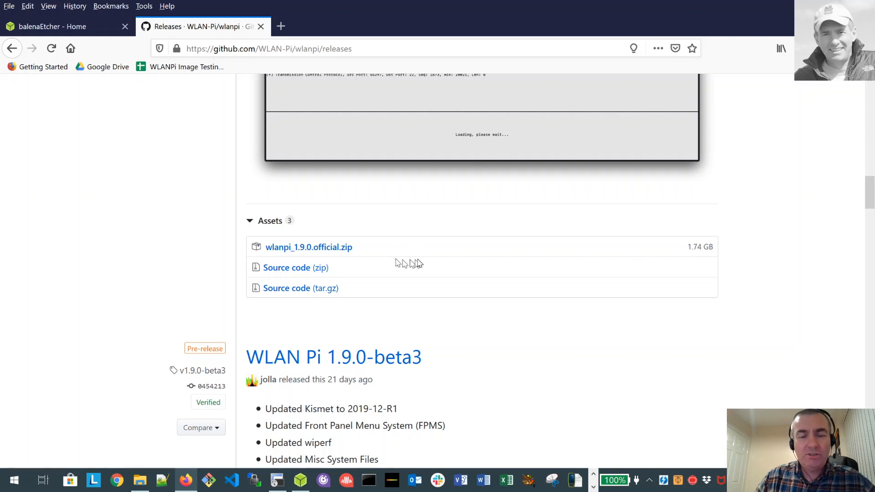
mouse_move(438, 252)
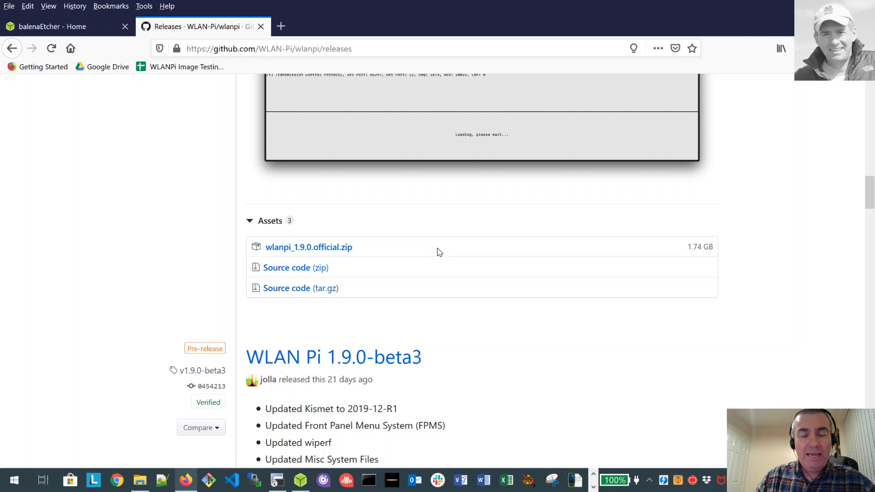
mouse_move(526, 255)
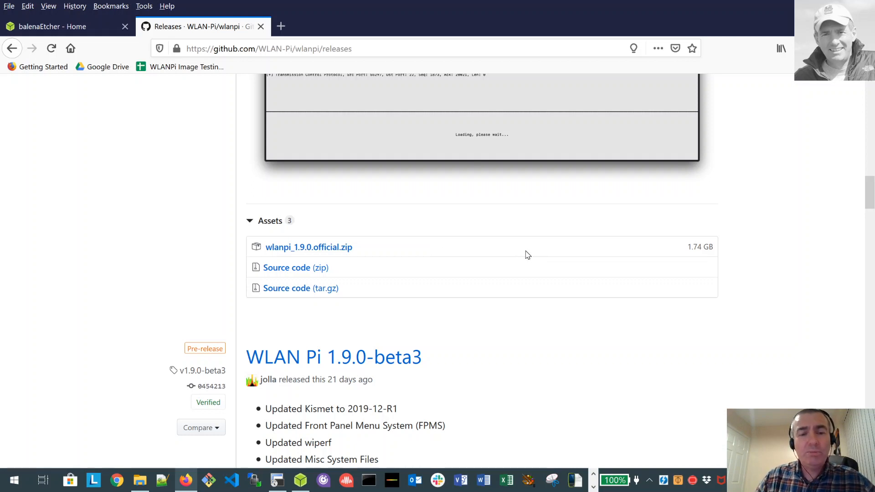
mouse_move(508, 253)
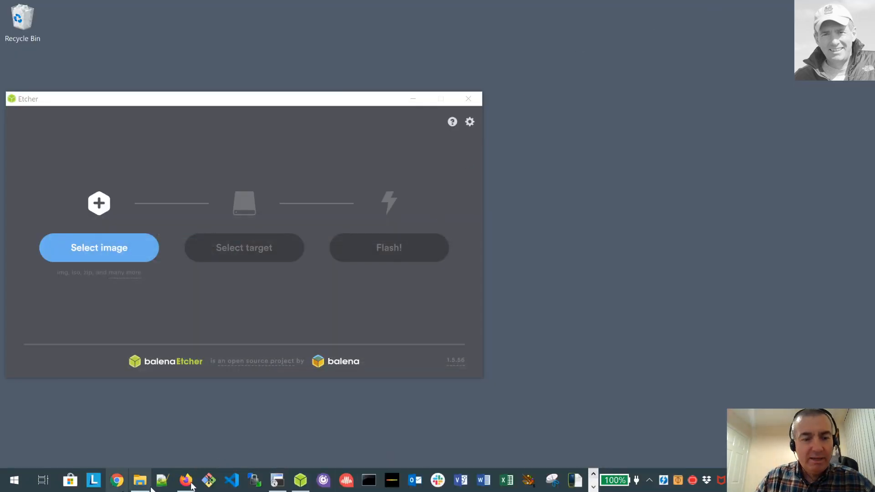
Step: Show the Downloads folder and select the downloaded 1.73 GB wlanpi_1.9.0.official.zip
click(139, 480)
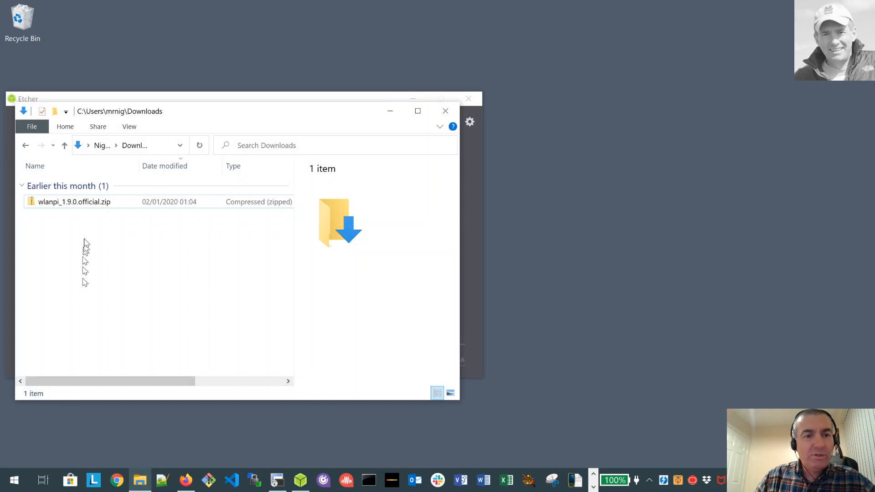
click(74, 202)
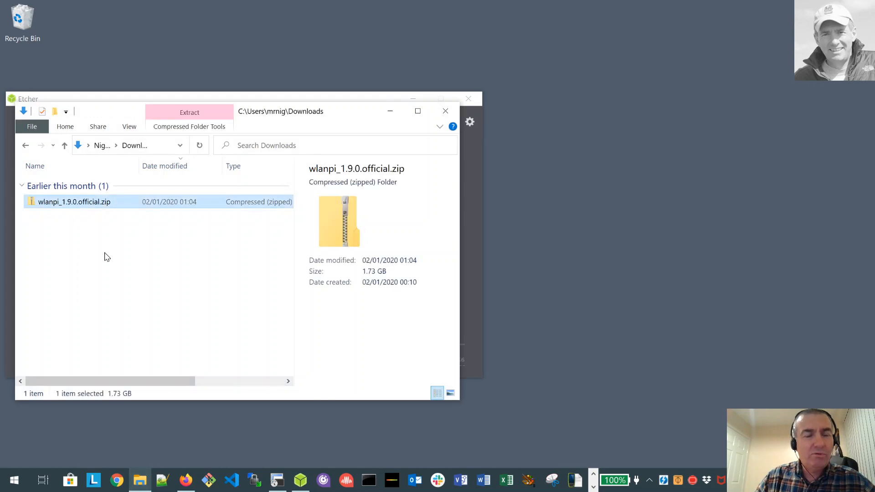
mouse_move(107, 230)
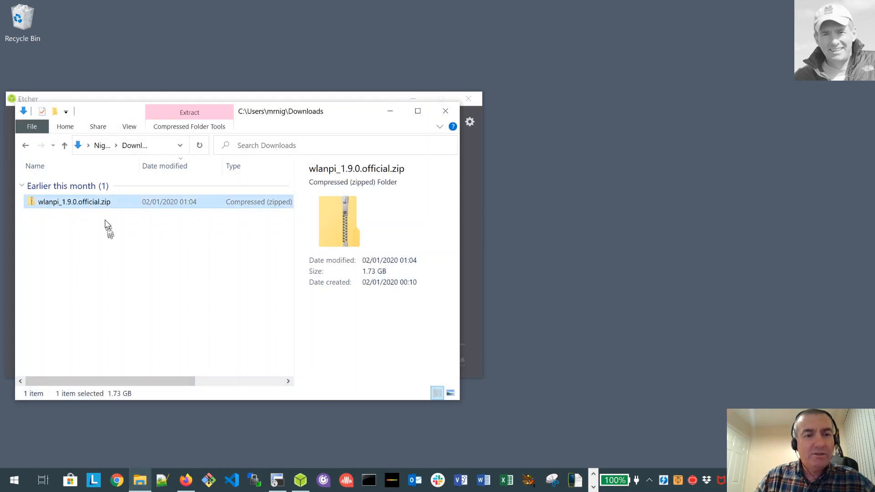
mouse_move(132, 249)
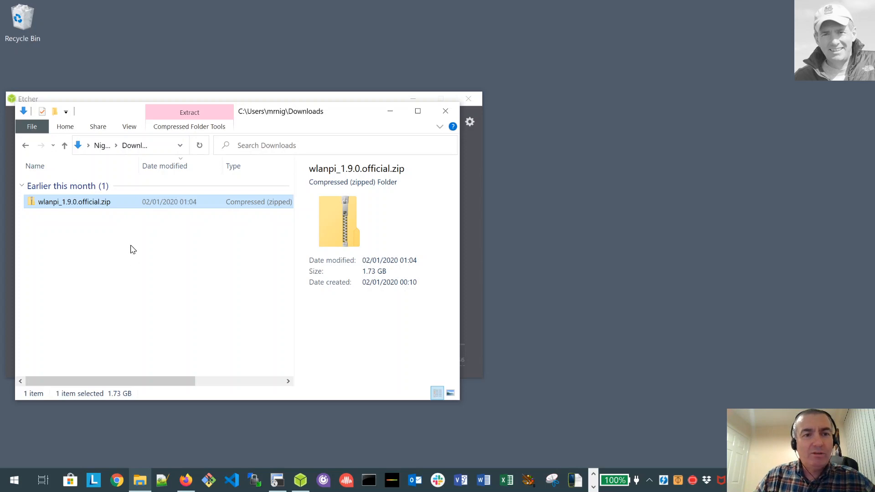
mouse_move(390, 111)
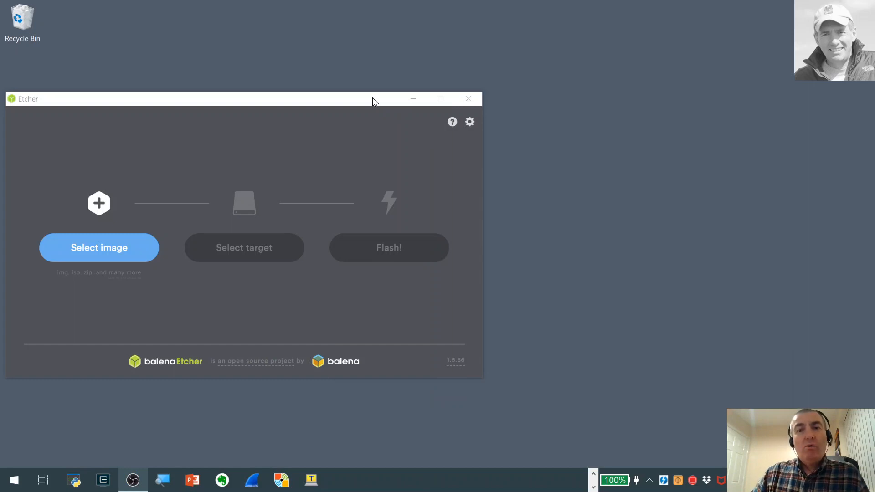
mouse_move(333, 105)
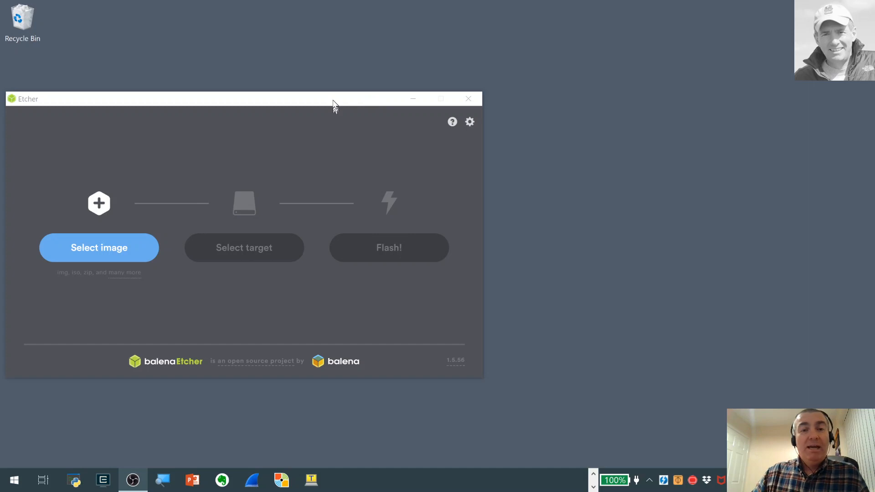
mouse_move(333, 104)
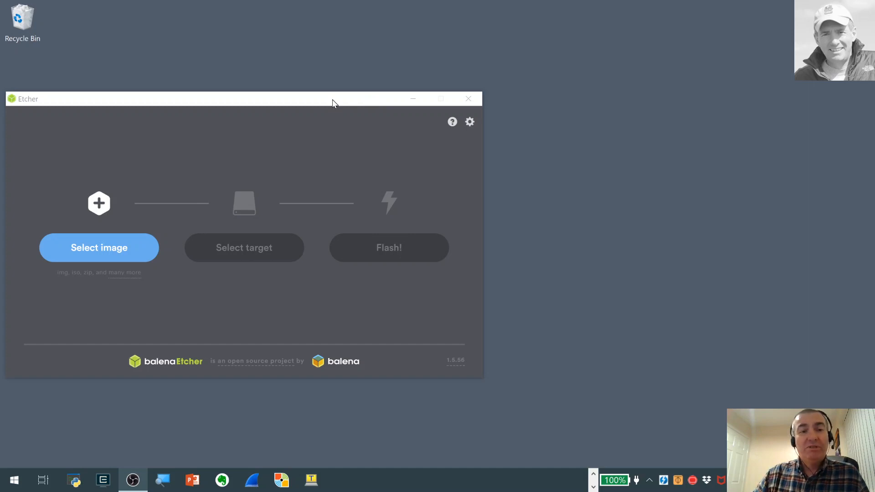
mouse_move(154, 116)
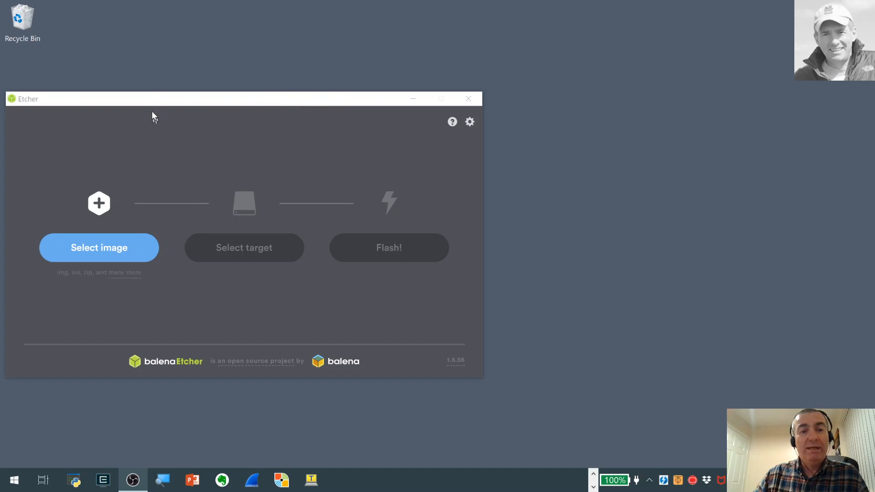
mouse_move(223, 104)
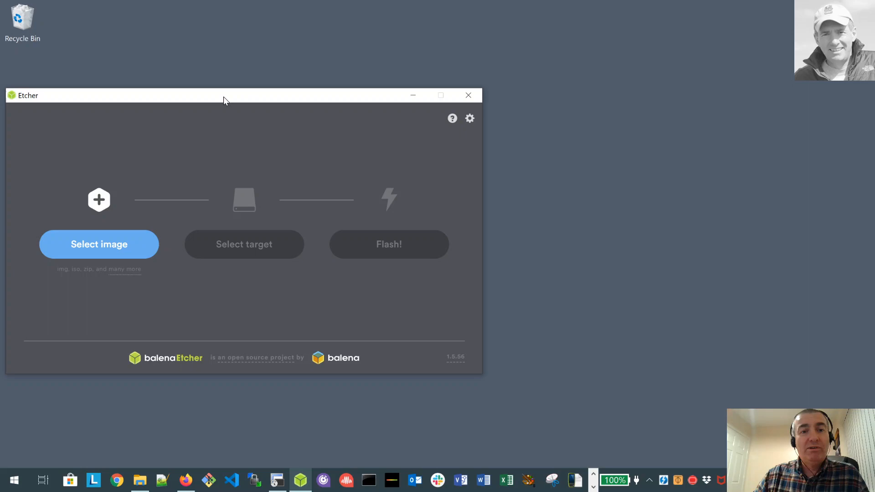
mouse_move(241, 482)
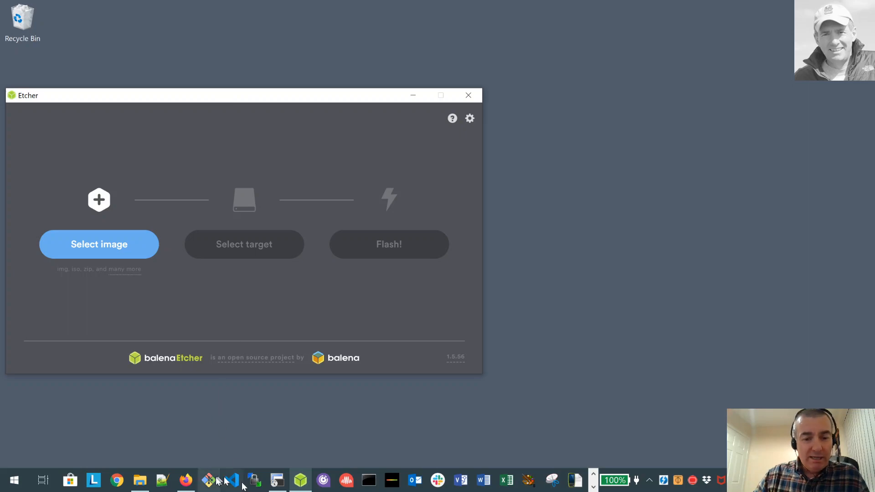
Step: Bring the browser with the wlanpi releases page back to the front from the taskbar
click(186, 480)
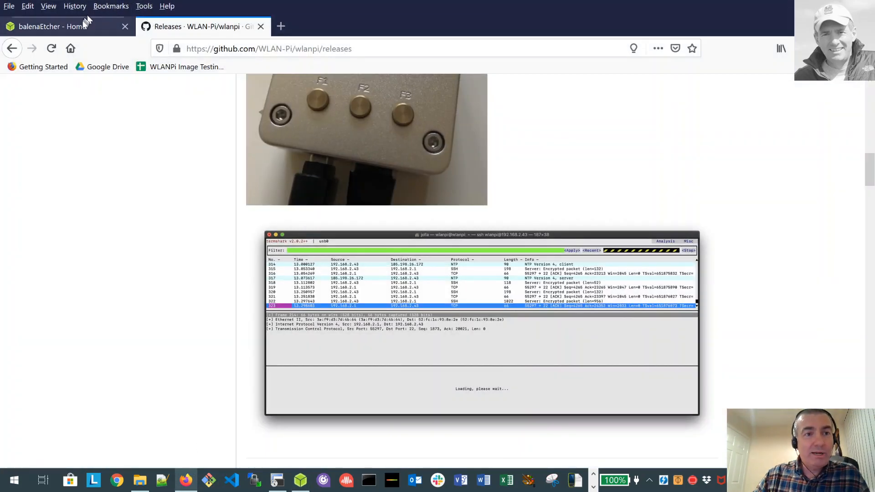
Step: Review the balena.io Etcher download page and its Windows, macOS and Linux download options
click(50, 27)
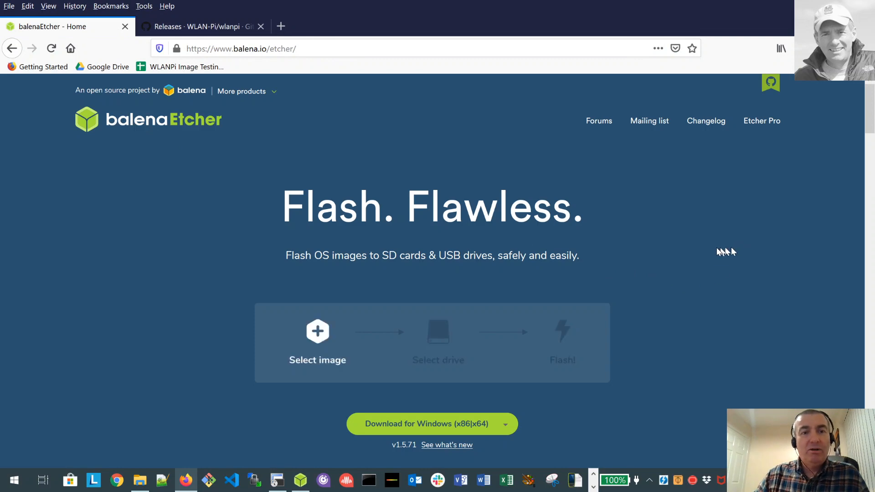
click(241, 49)
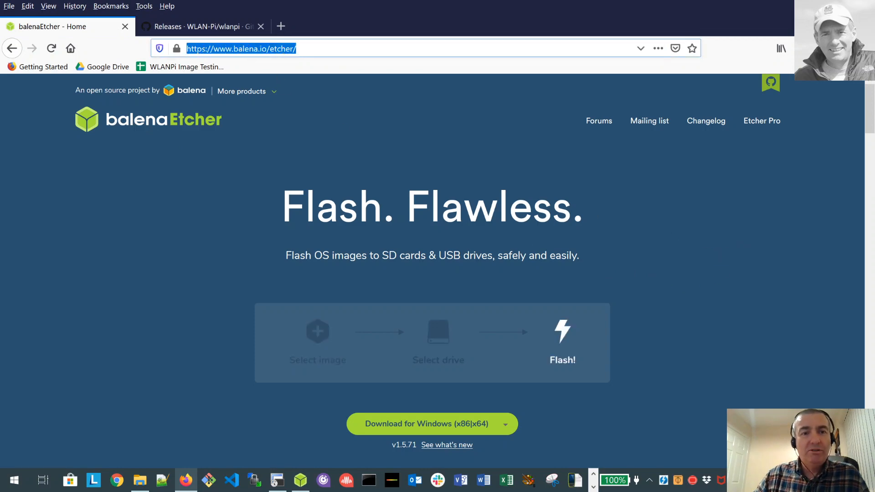
mouse_move(790, 328)
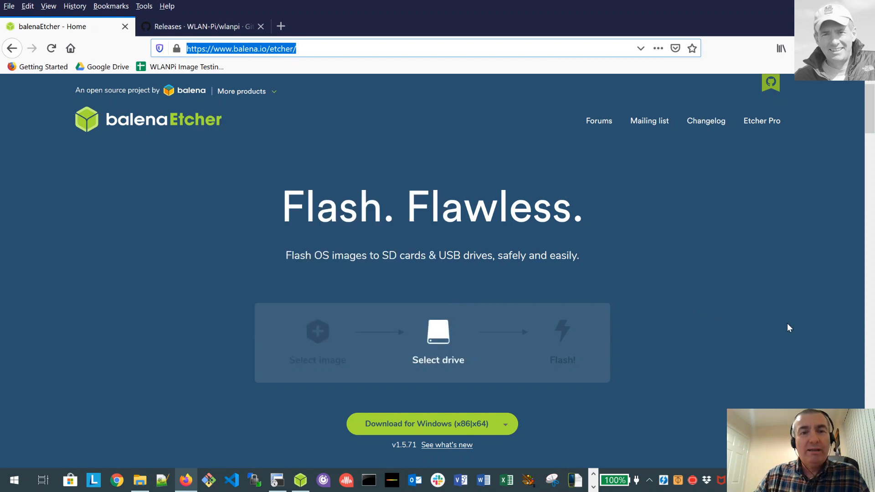
mouse_move(740, 273)
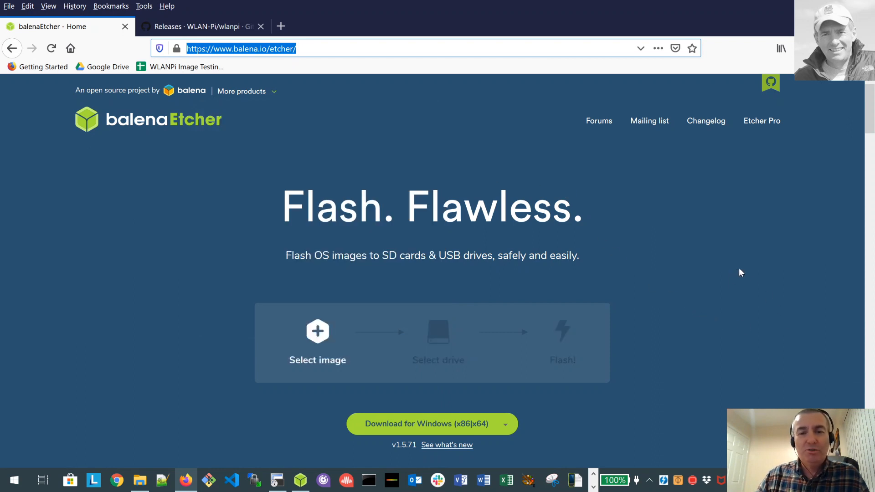
scroll(down, 3)
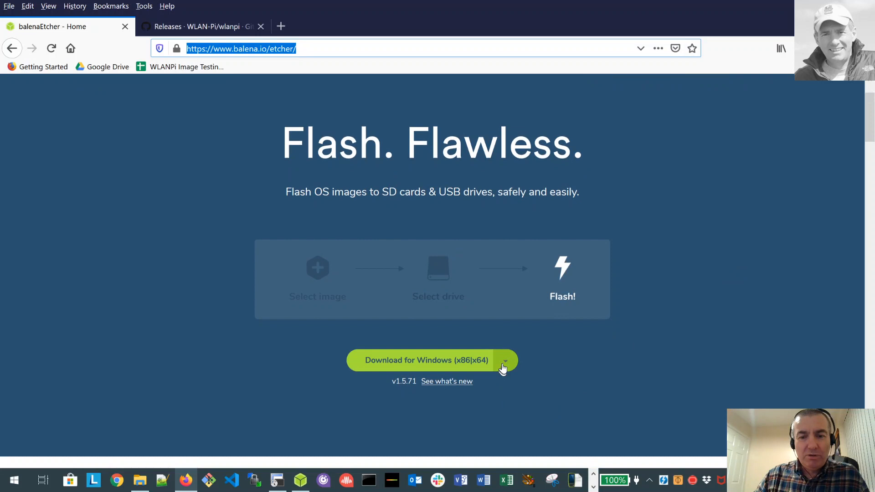
click(504, 360)
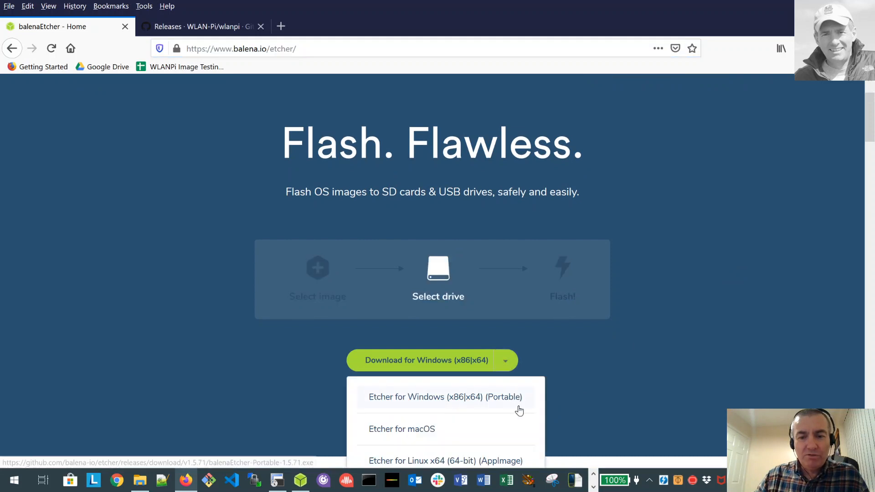
scroll(down, 3)
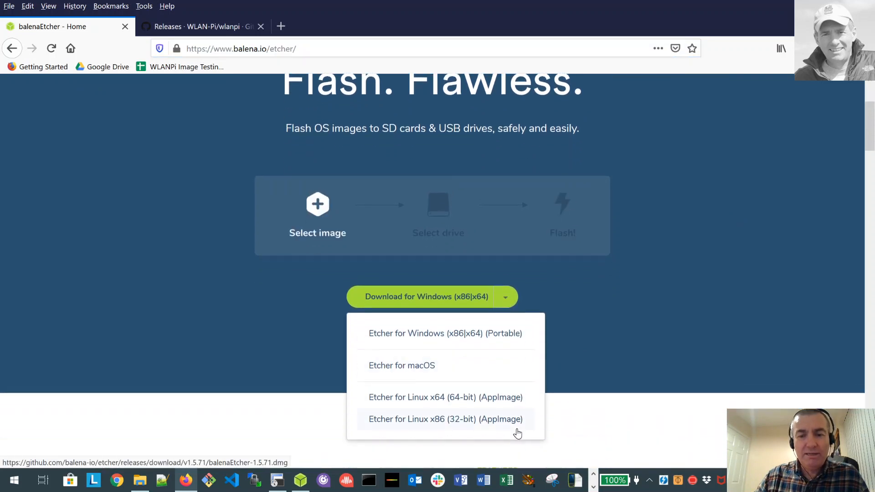
mouse_move(666, 330)
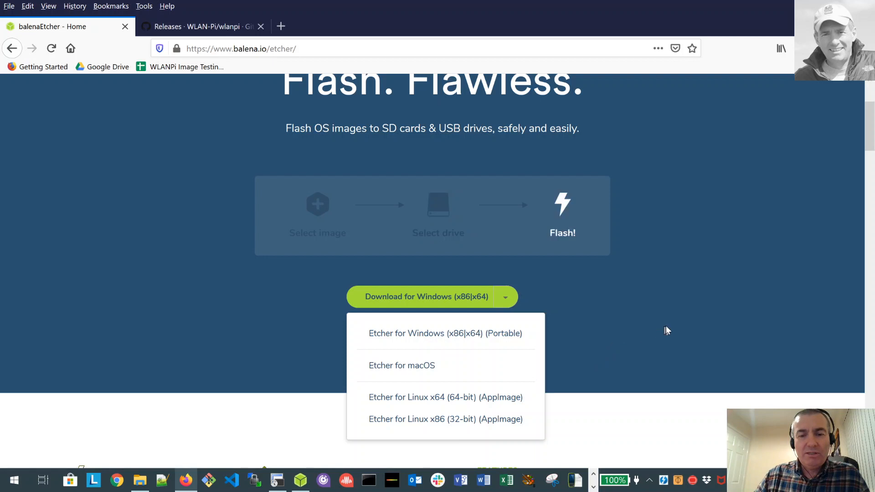
mouse_move(704, 291)
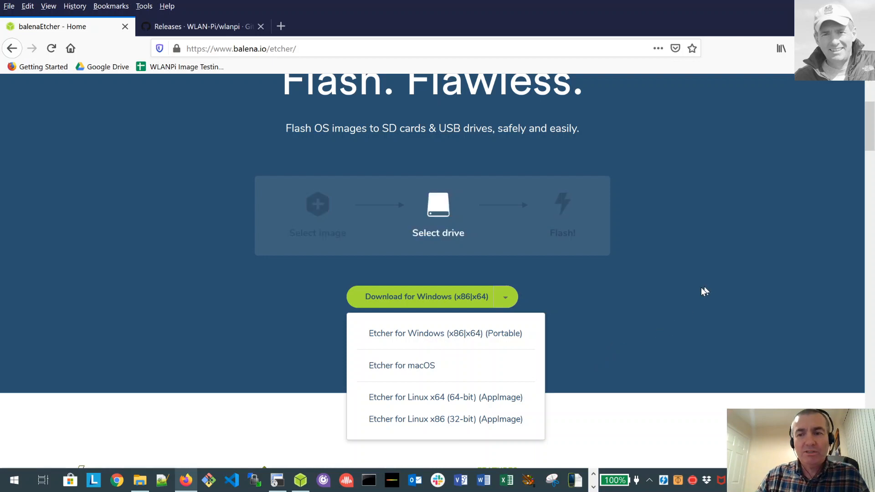
scroll(up, 3)
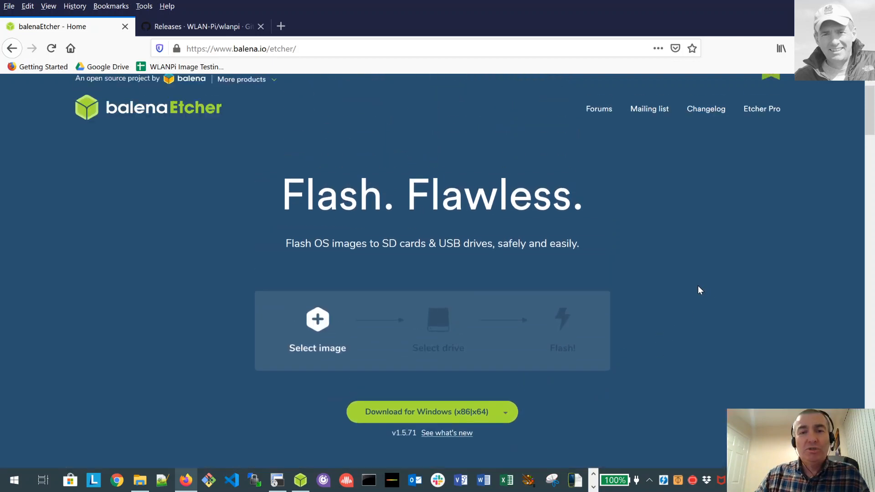
scroll(down, 3)
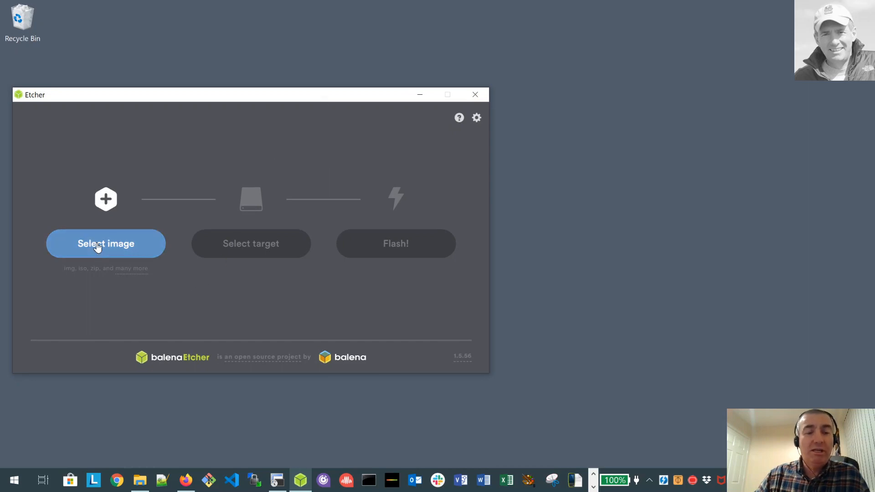
mouse_move(243, 305)
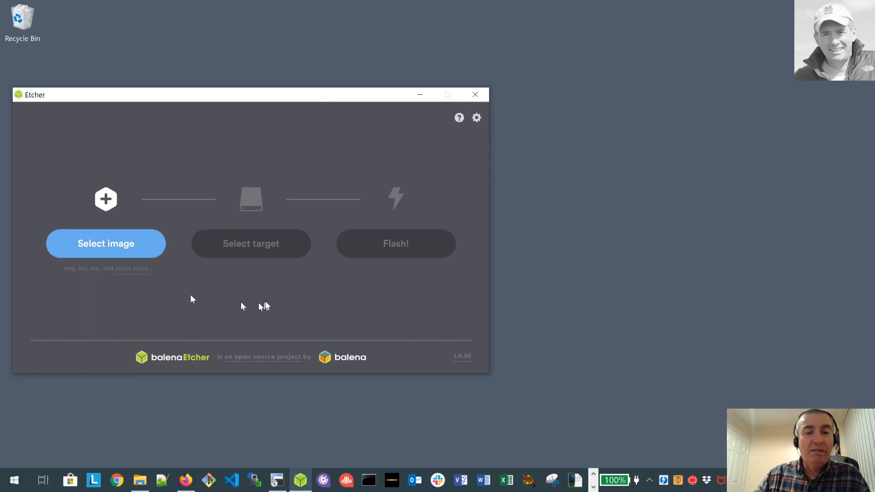
mouse_move(273, 249)
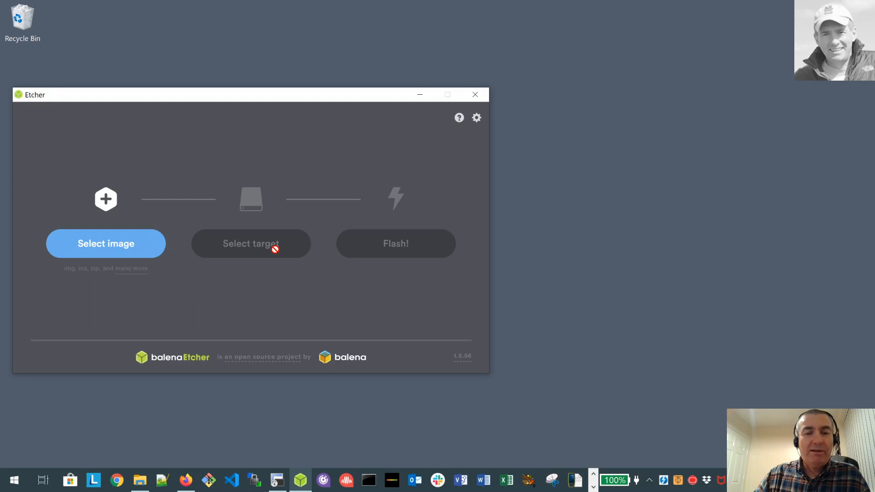
mouse_move(409, 242)
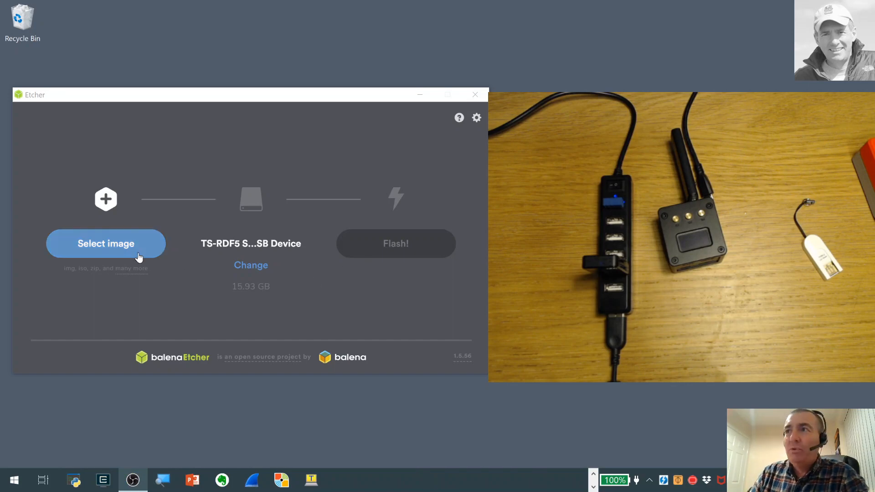
mouse_move(80, 257)
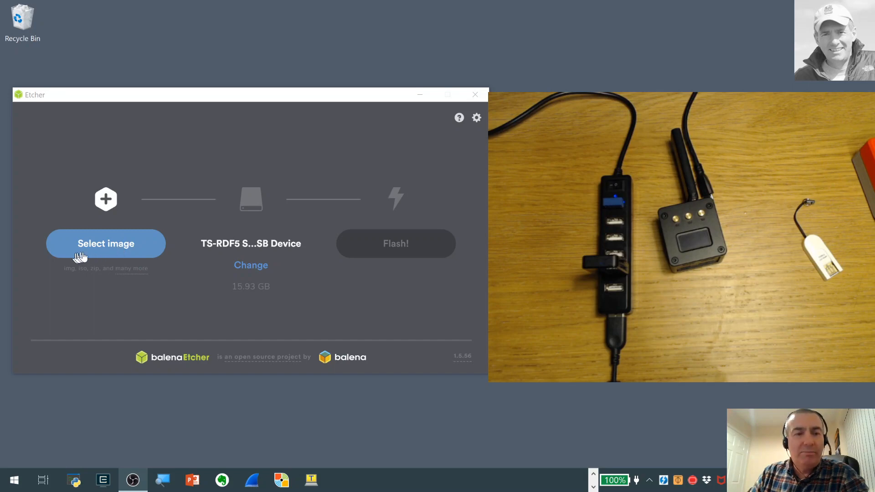
mouse_move(105, 248)
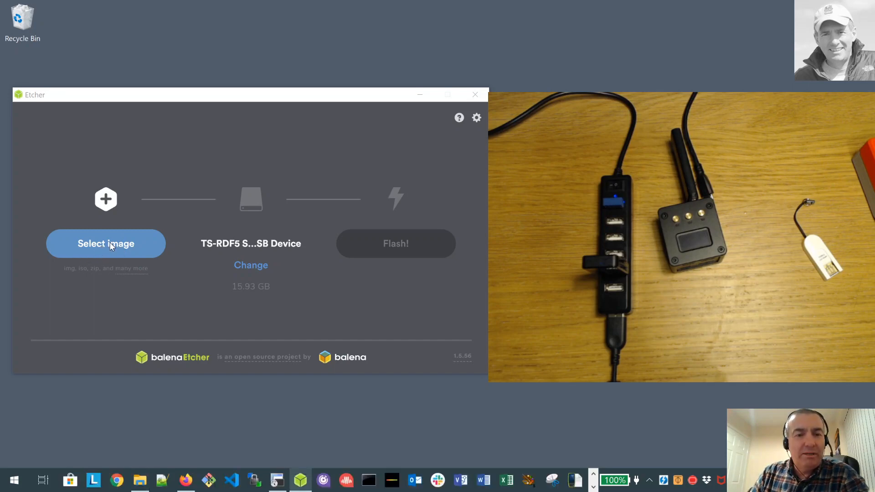
Step: Select wlanpi_1.9.0.official.zip from Downloads as the image to flash
click(105, 243)
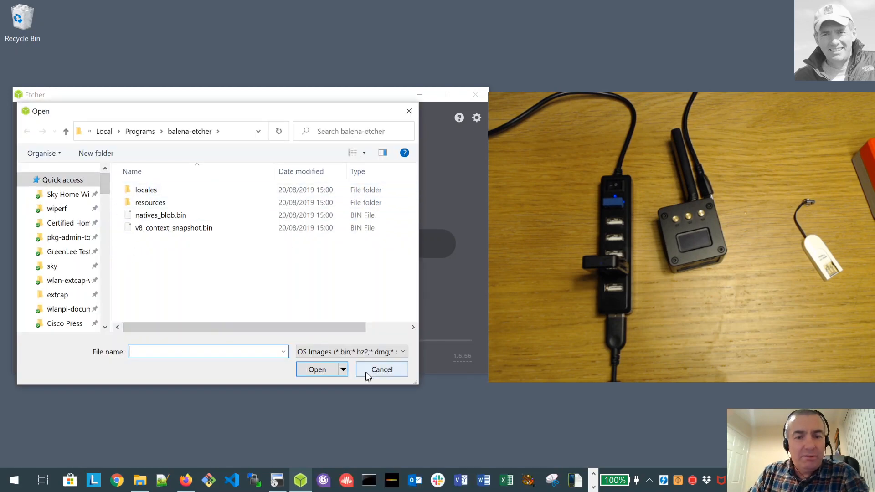
click(382, 370)
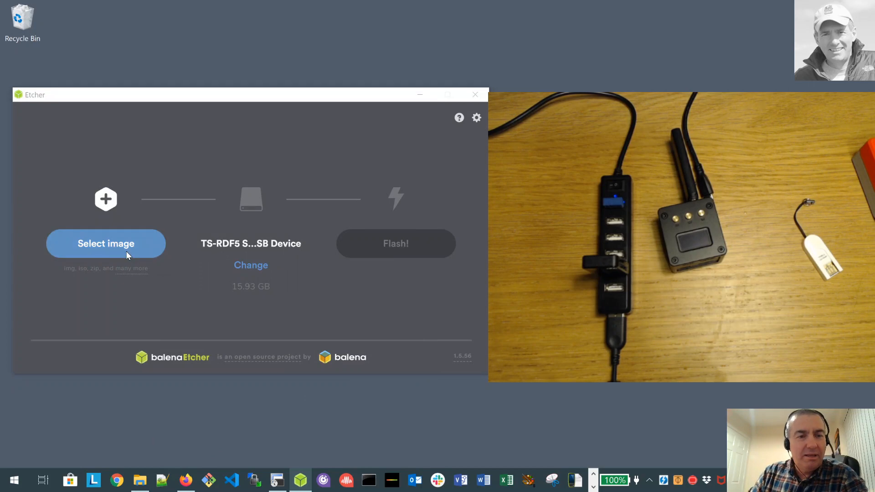
click(105, 244)
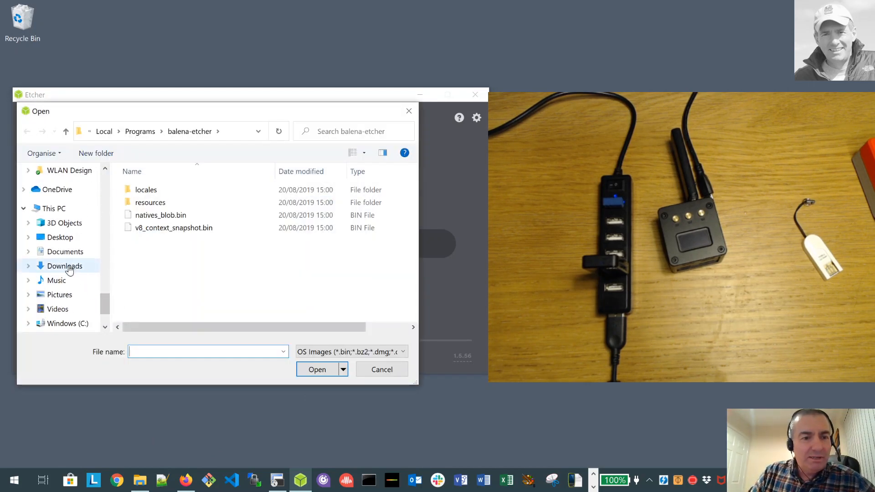
click(64, 266)
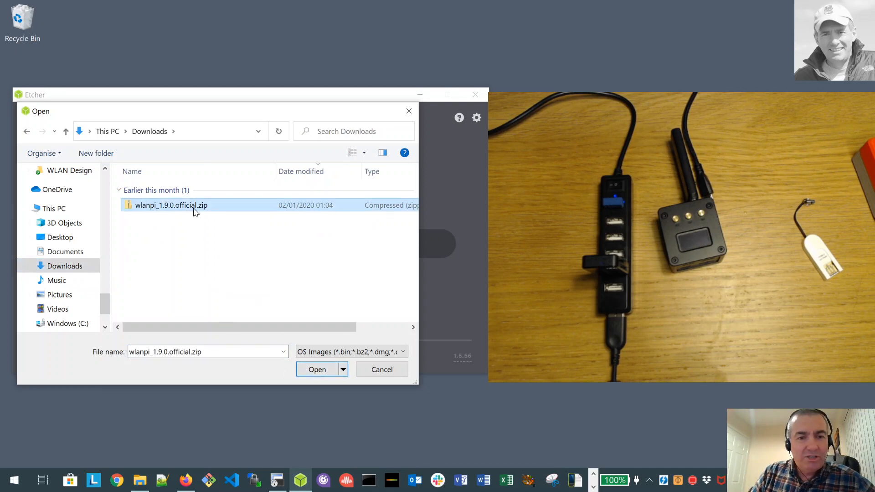
mouse_move(171, 205)
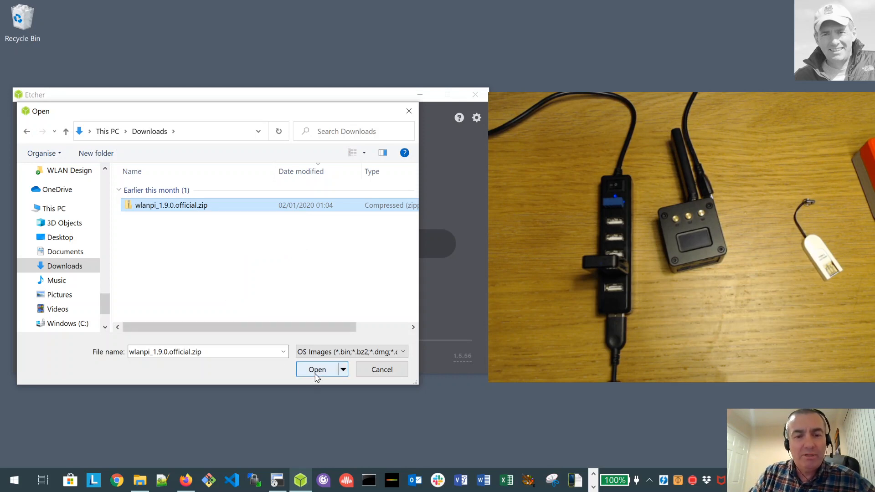
click(317, 370)
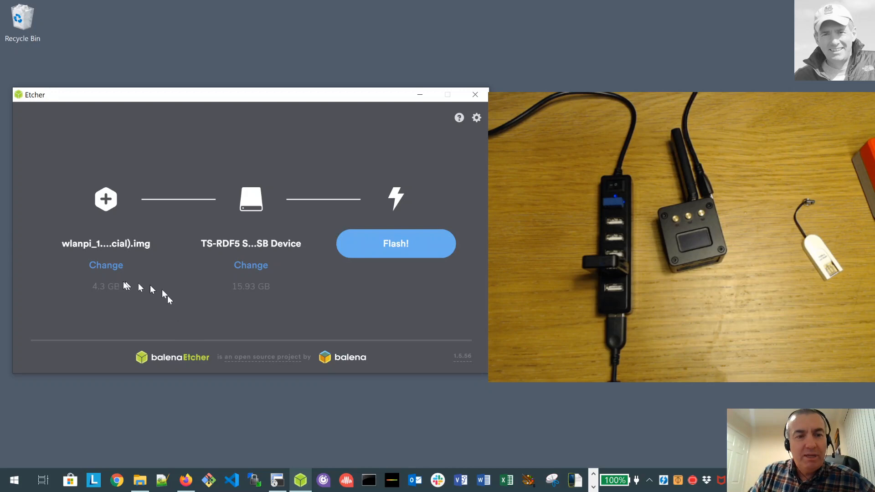
mouse_move(105, 243)
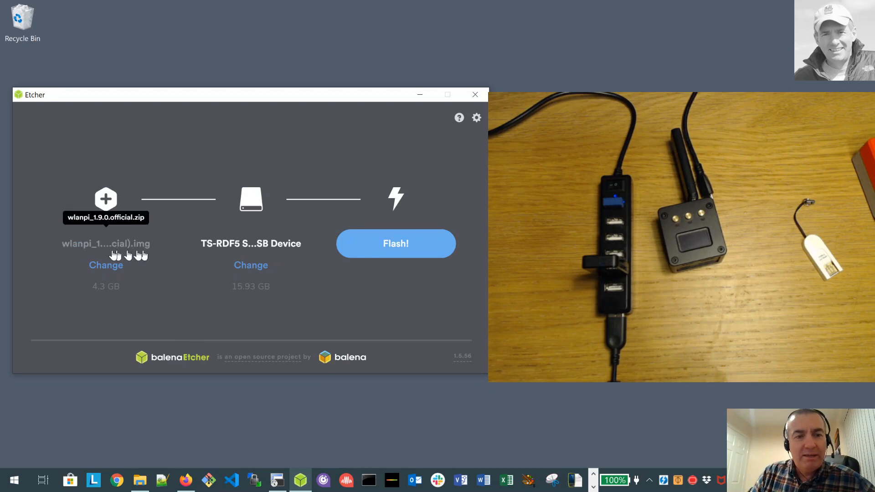
mouse_move(133, 252)
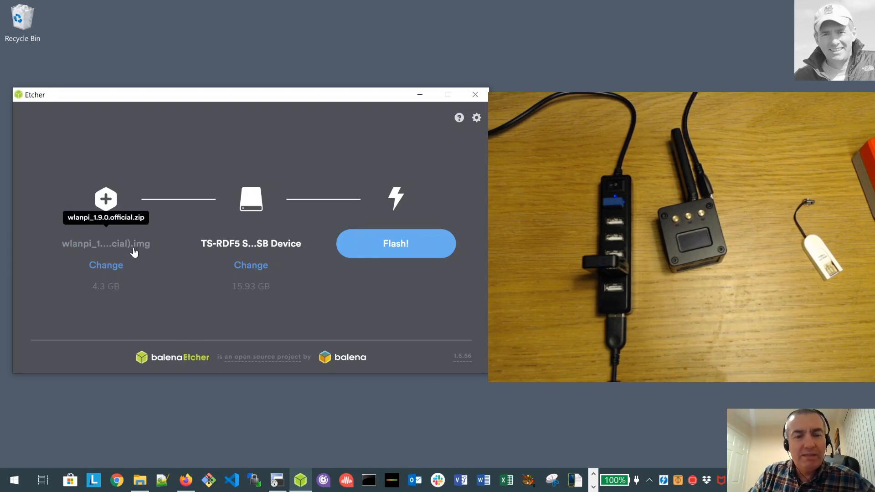
mouse_move(250, 264)
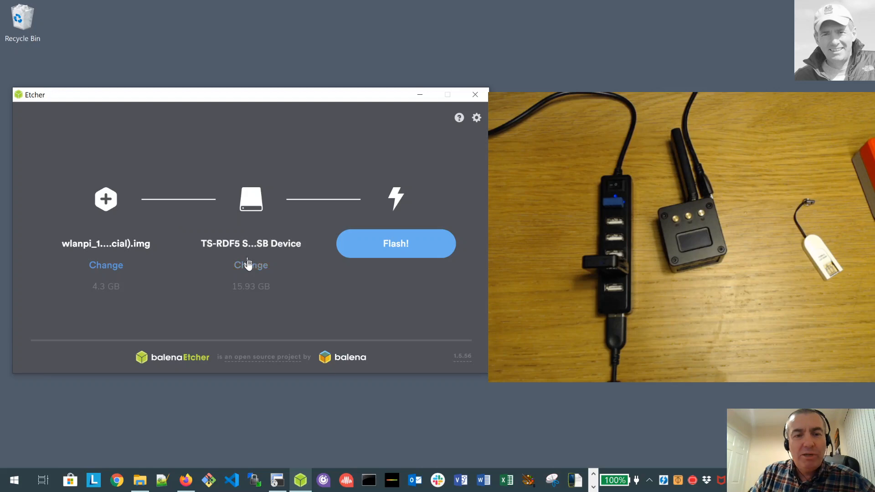
mouse_move(251, 273)
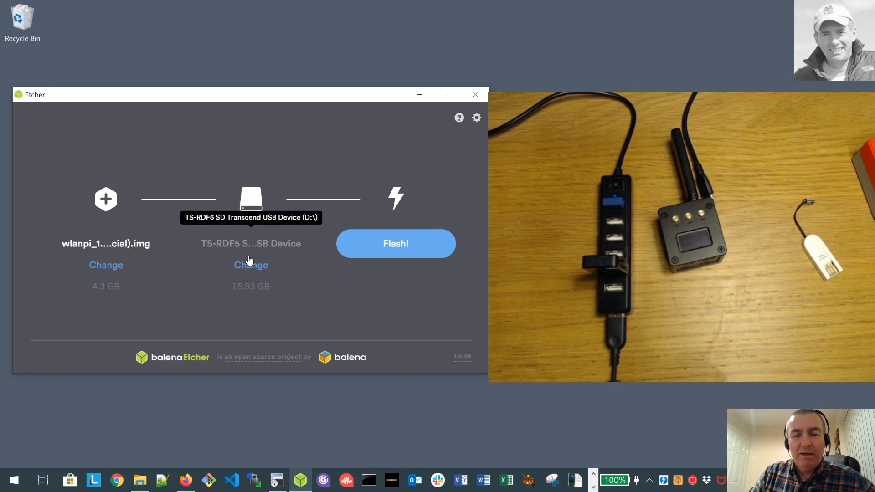
mouse_move(255, 279)
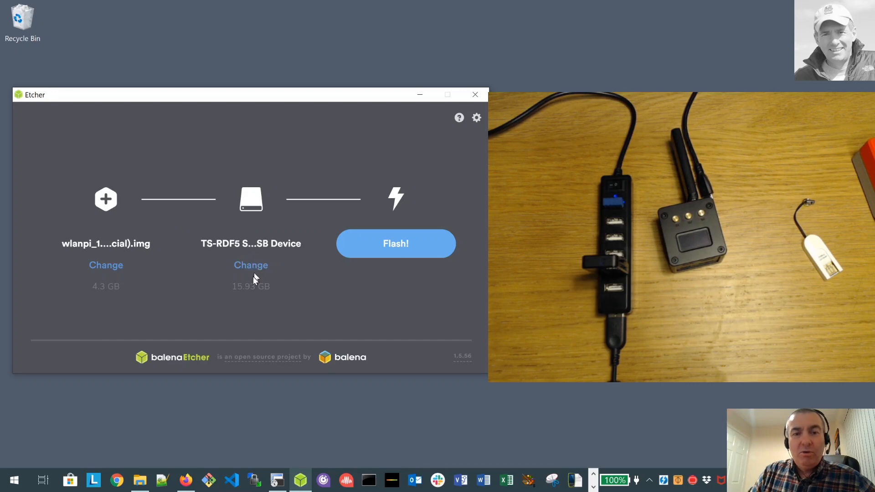
mouse_move(236, 249)
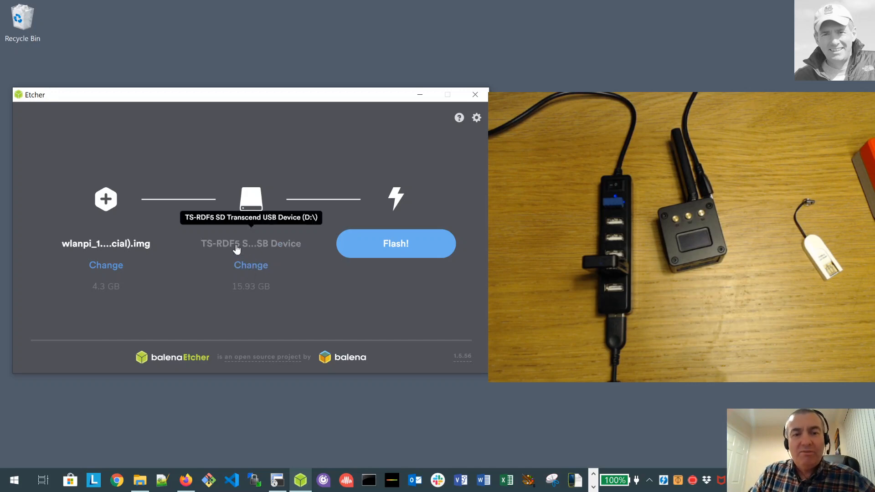
mouse_move(241, 248)
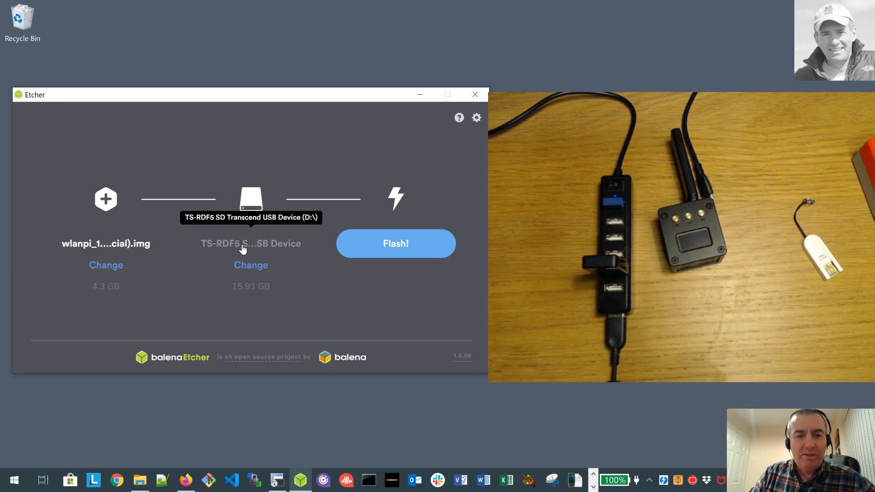
mouse_move(249, 241)
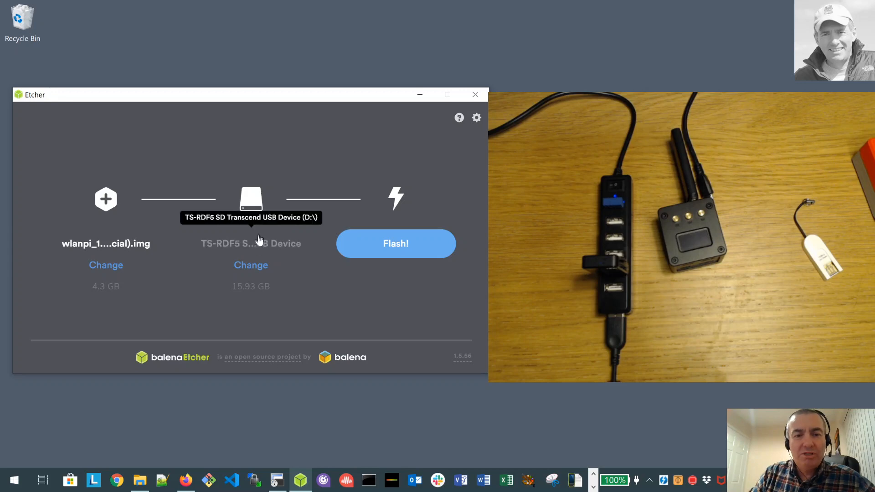
mouse_move(259, 247)
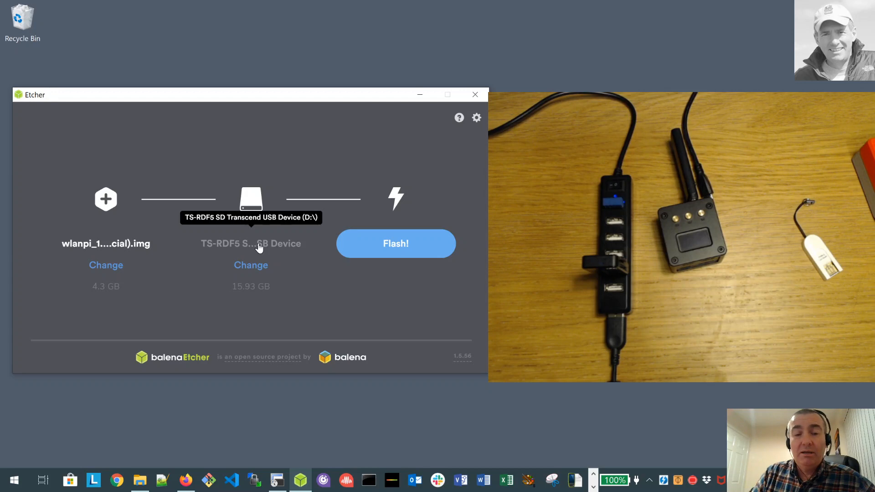
mouse_move(251, 270)
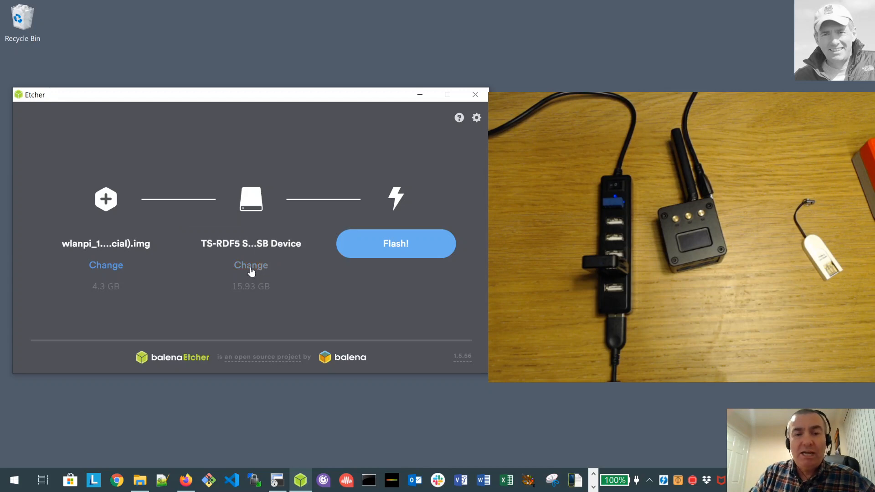
mouse_move(251, 251)
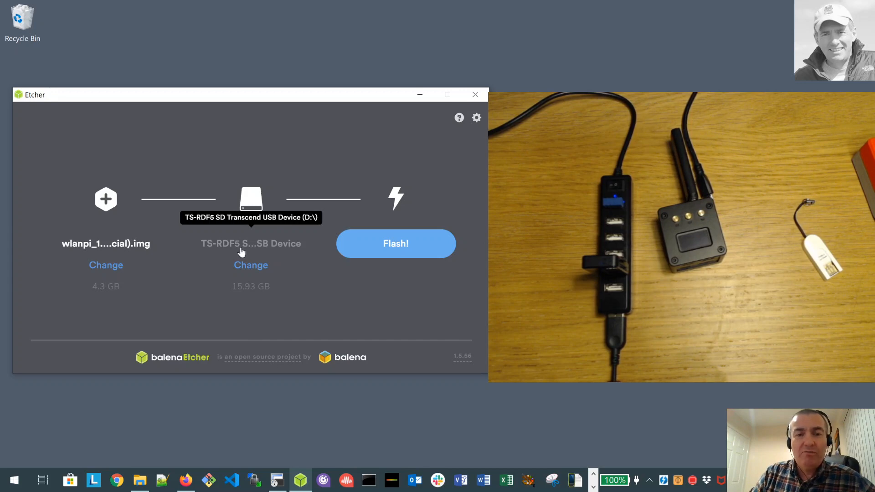
Step: Flash the wlanpi 1.9.0 image onto the 15.93 GB TS-RDF5 SD card drive
click(395, 243)
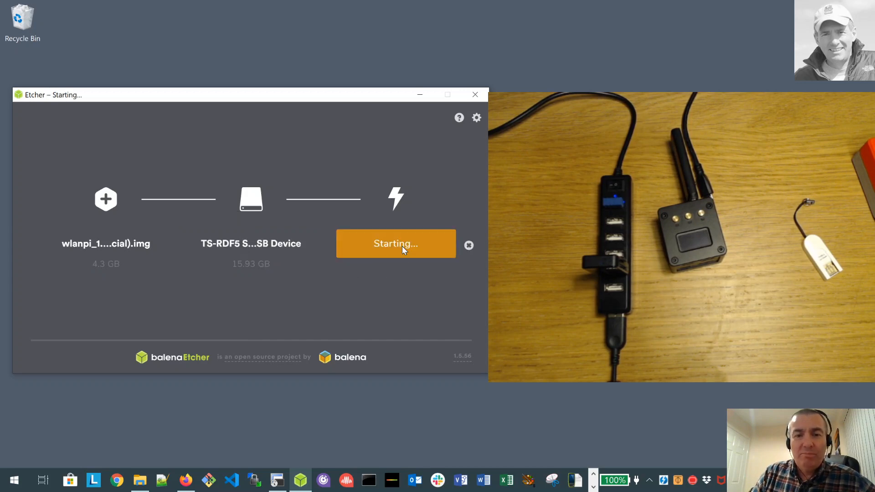
mouse_move(406, 293)
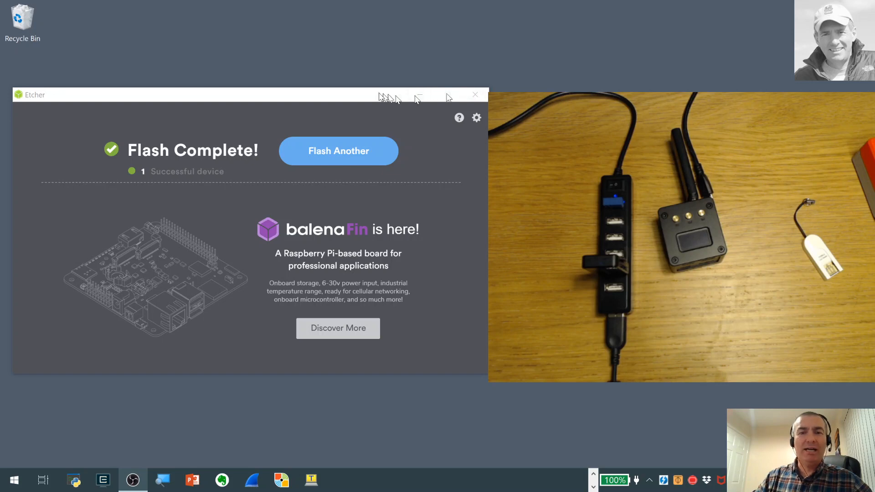
mouse_move(286, 75)
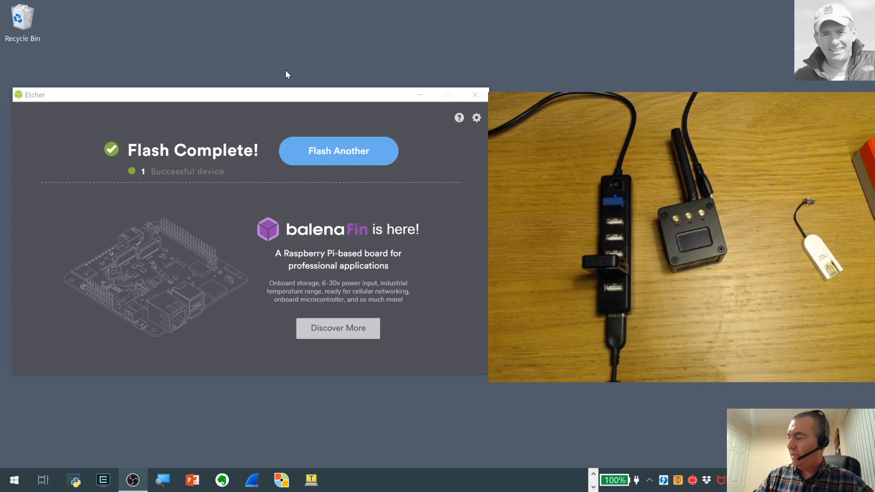
mouse_move(661, 455)
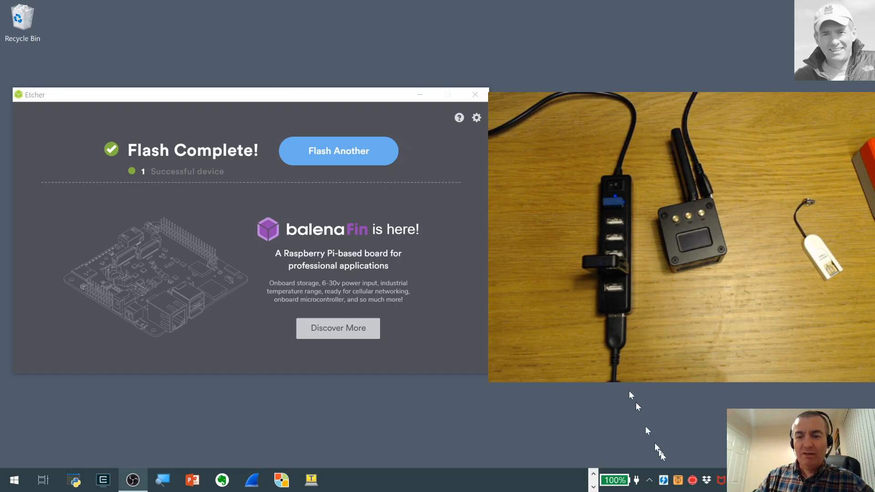
mouse_move(649, 481)
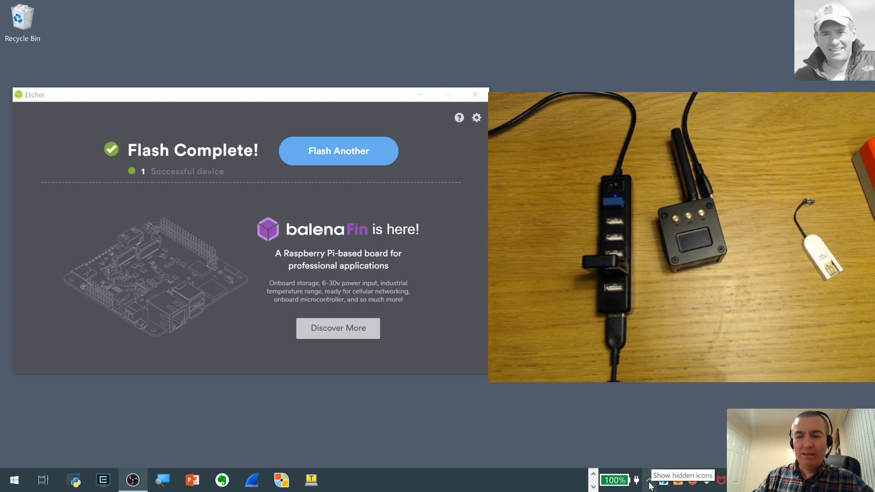
Step: Eject the Transcend SD card drive via Safely Remove Hardware in the system tray
click(648, 480)
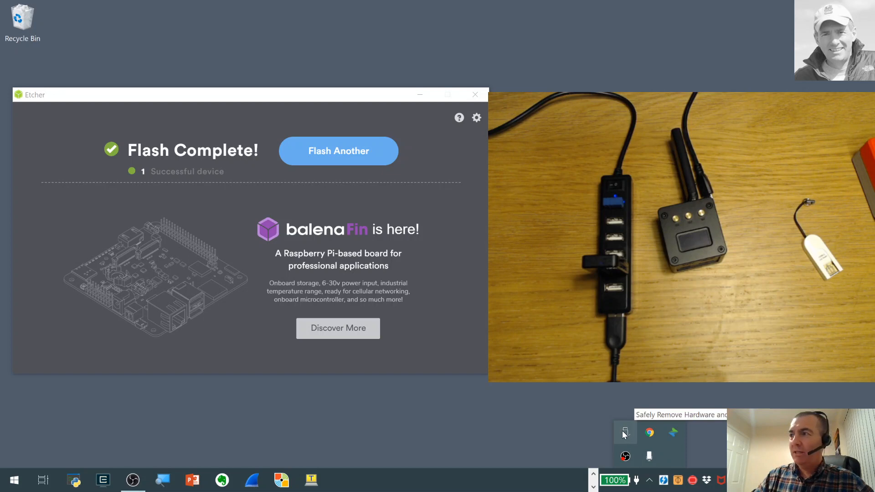
click(624, 432)
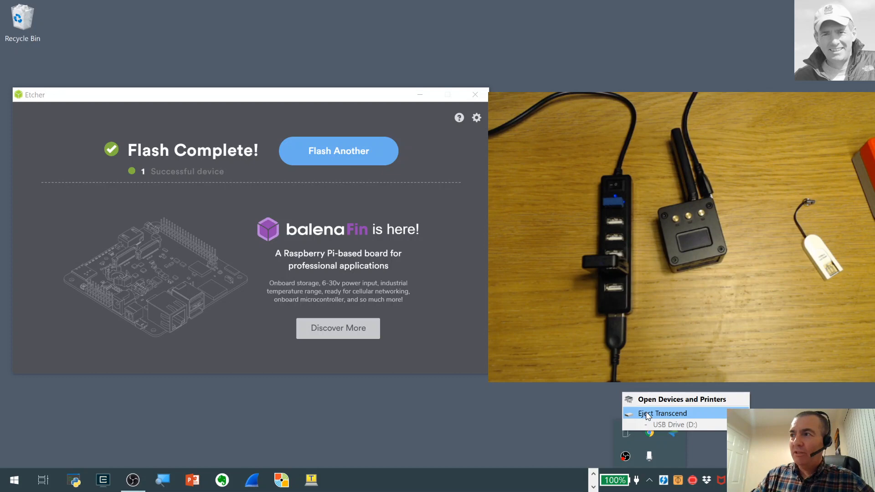
click(662, 413)
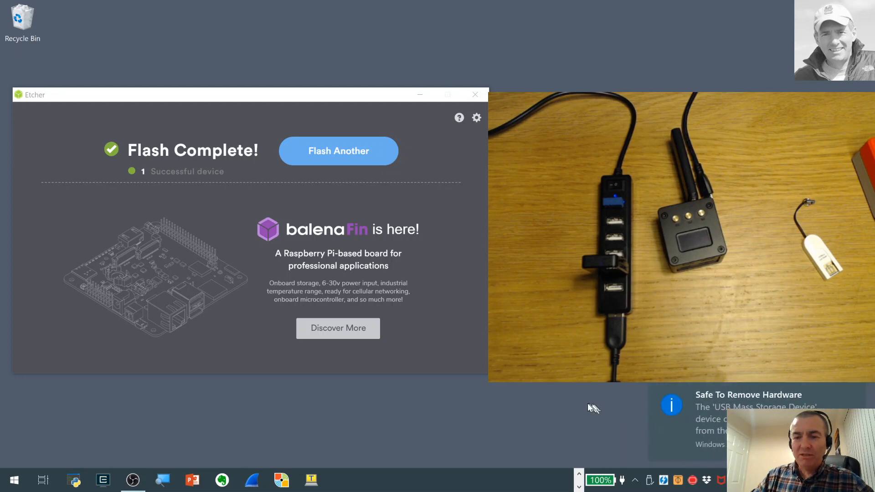
mouse_move(421, 431)
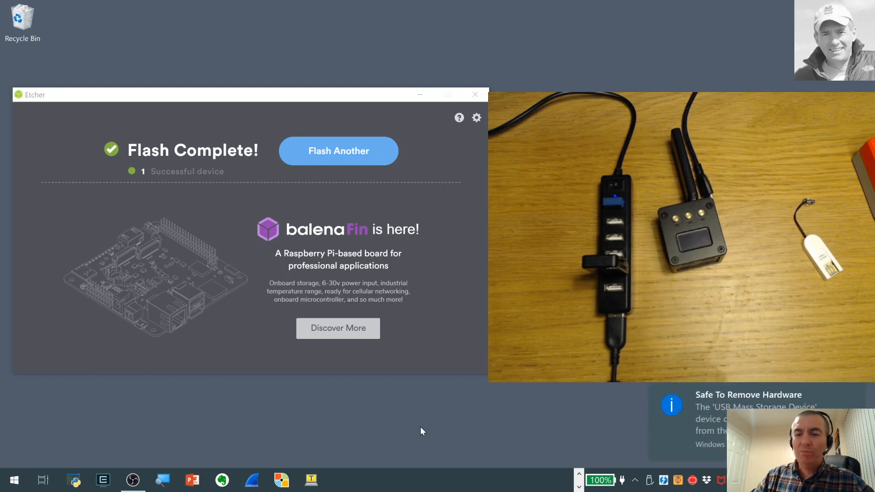
mouse_move(429, 428)
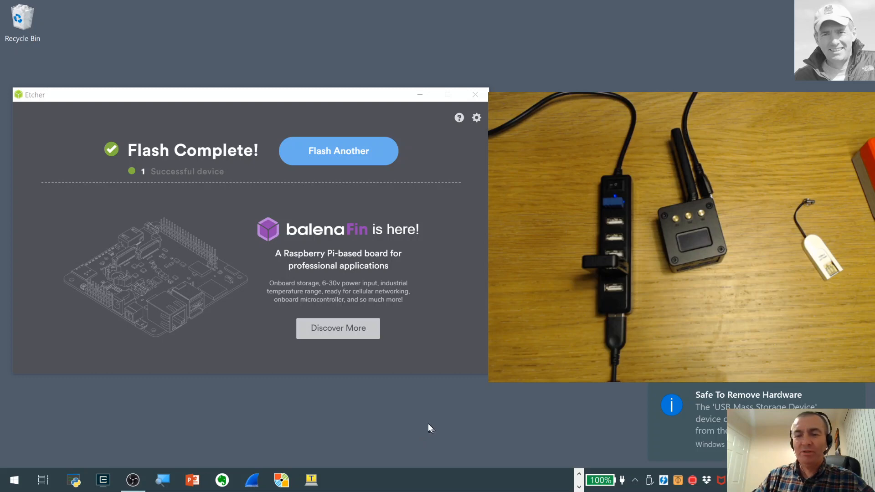